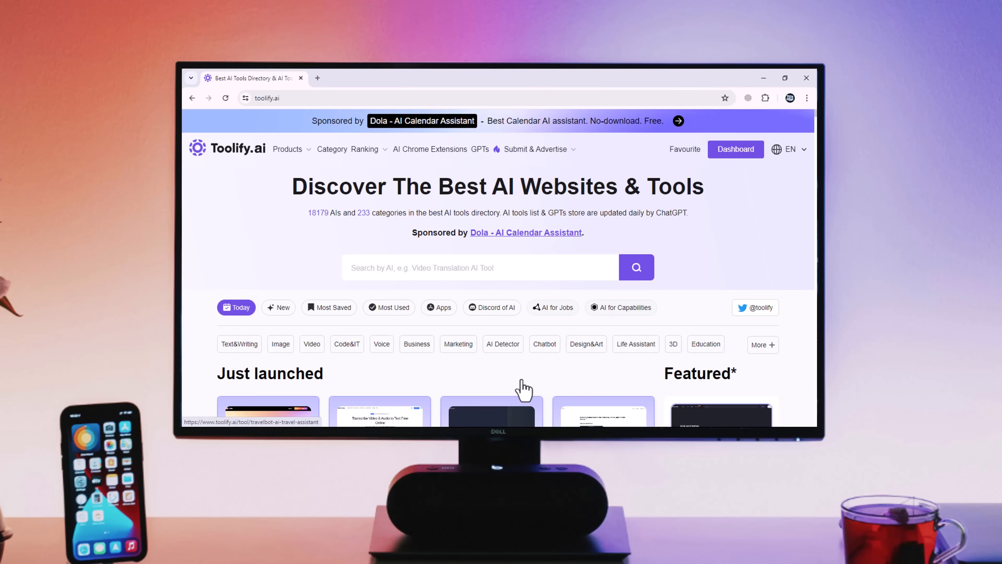
mouse_move(252, 172)
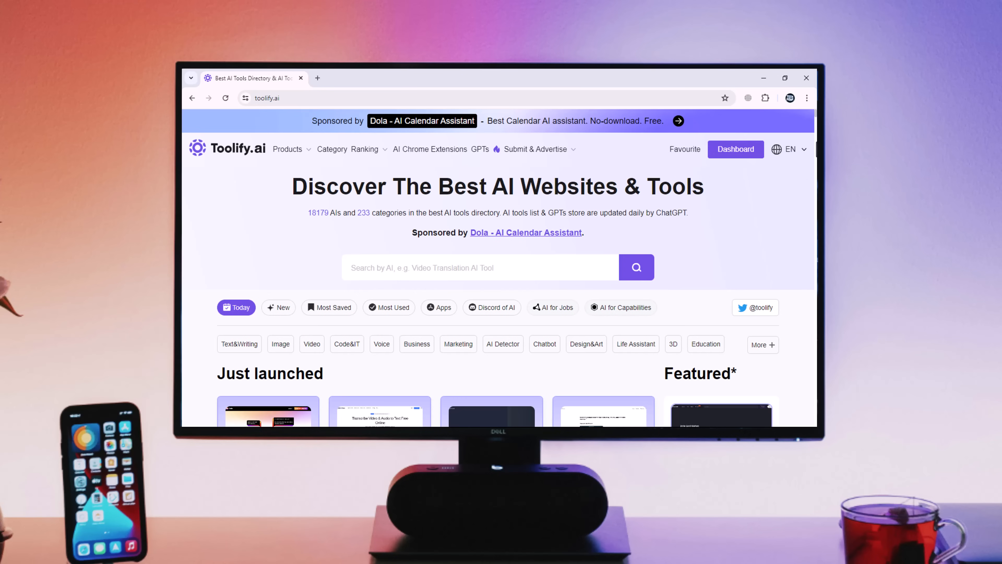
- Scroll the homepage's Just launched cards past View all AIs into the July listings
scroll(down, 3)
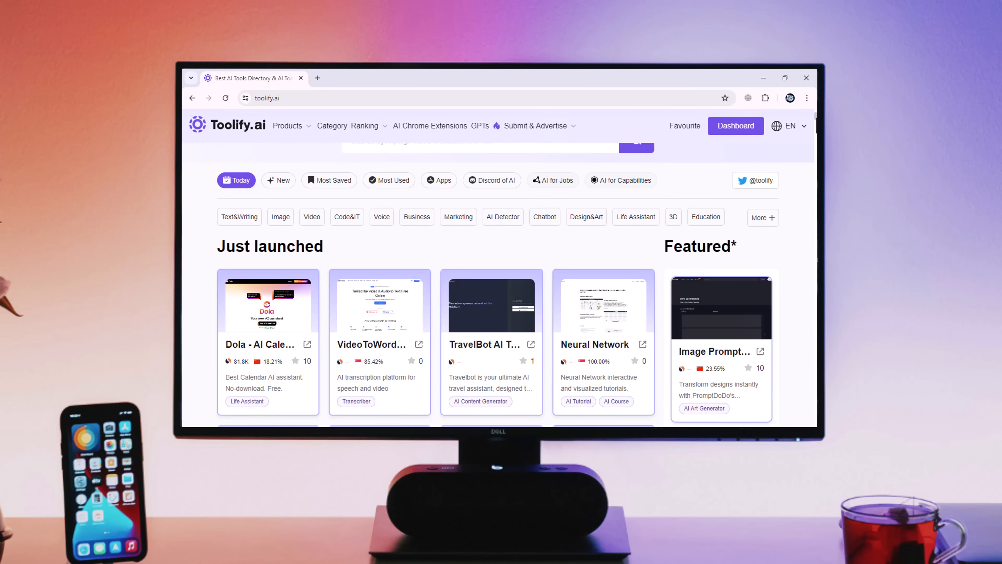
scroll(down, 3)
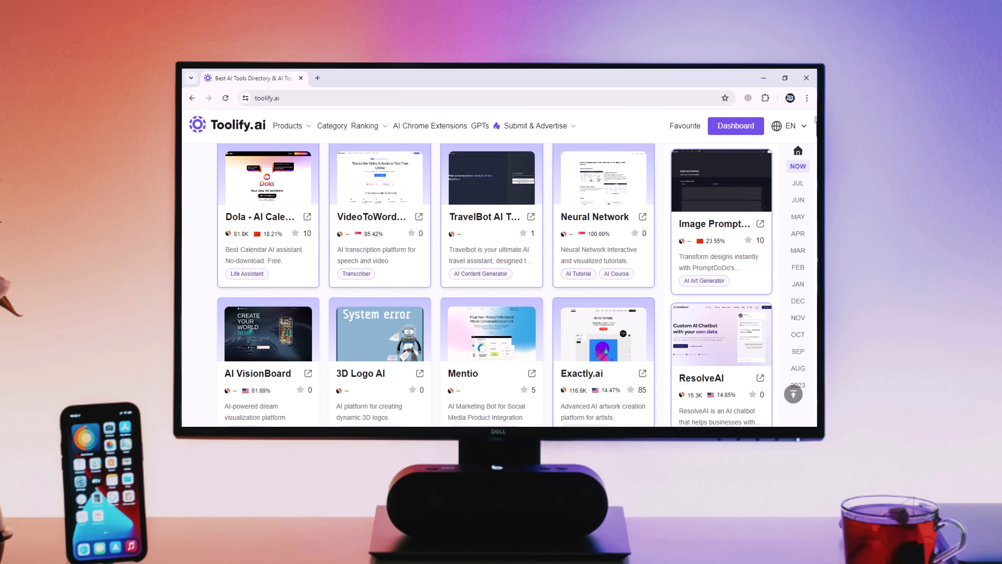
scroll(down, 3)
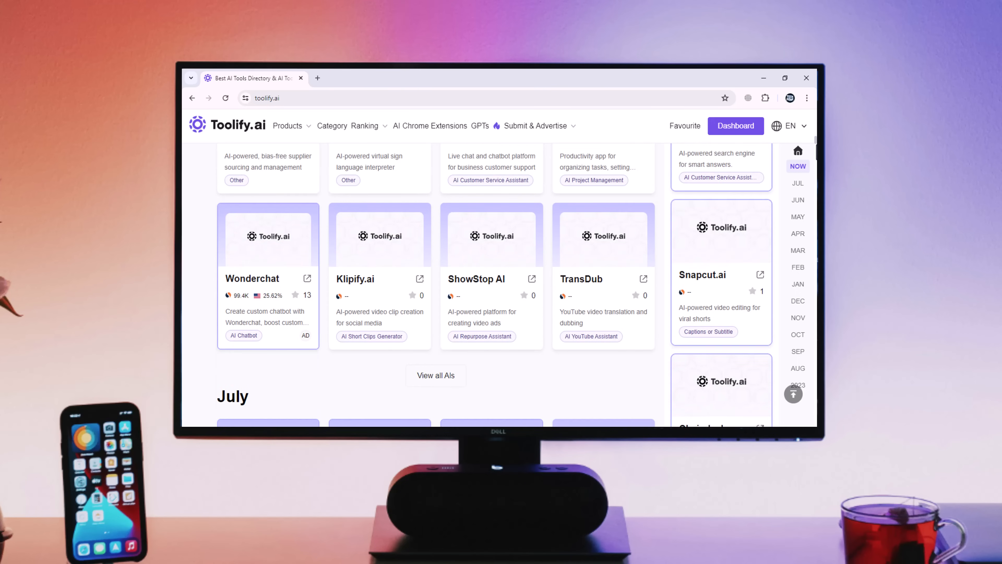
scroll(down, 3)
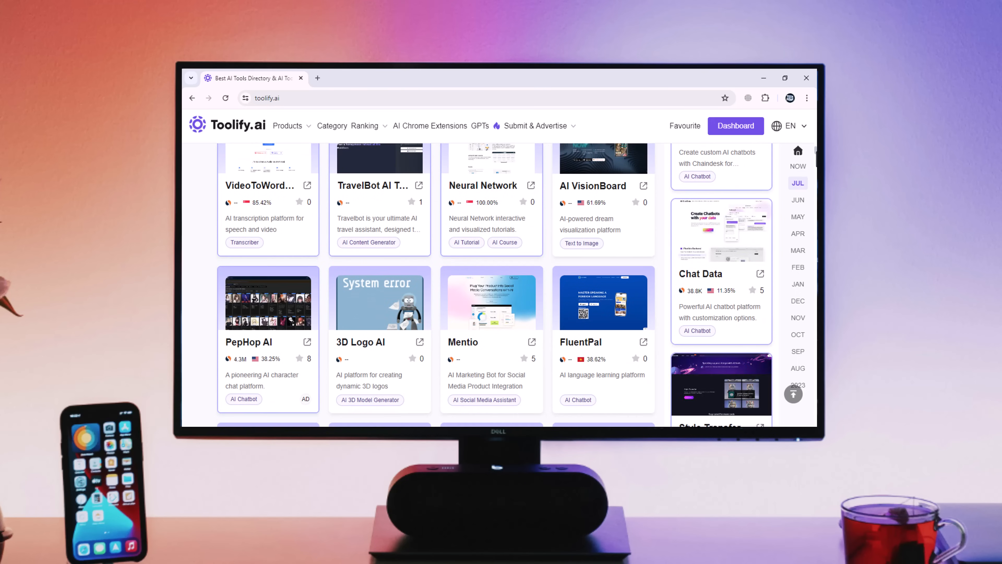
scroll(down, 3)
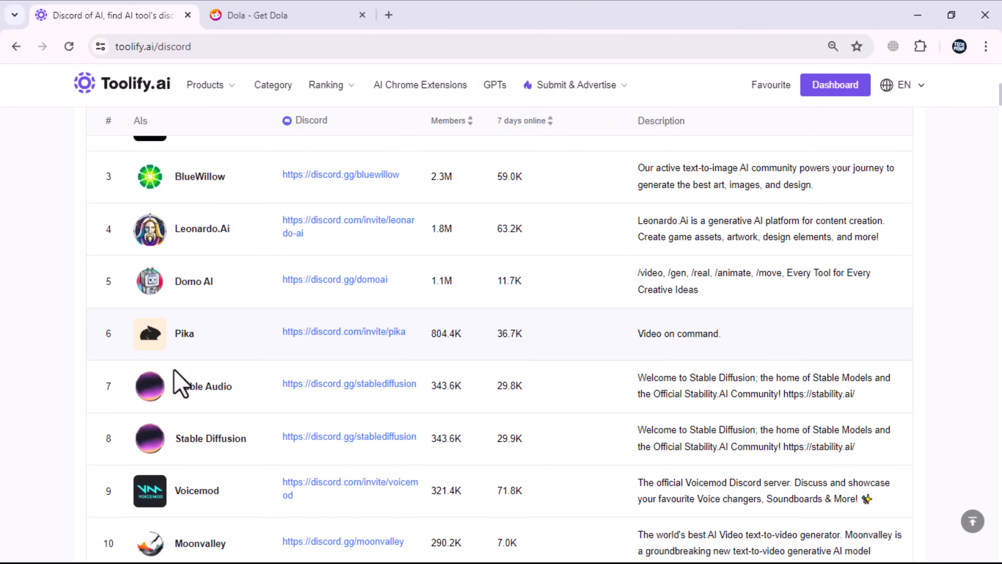
mouse_move(460, 483)
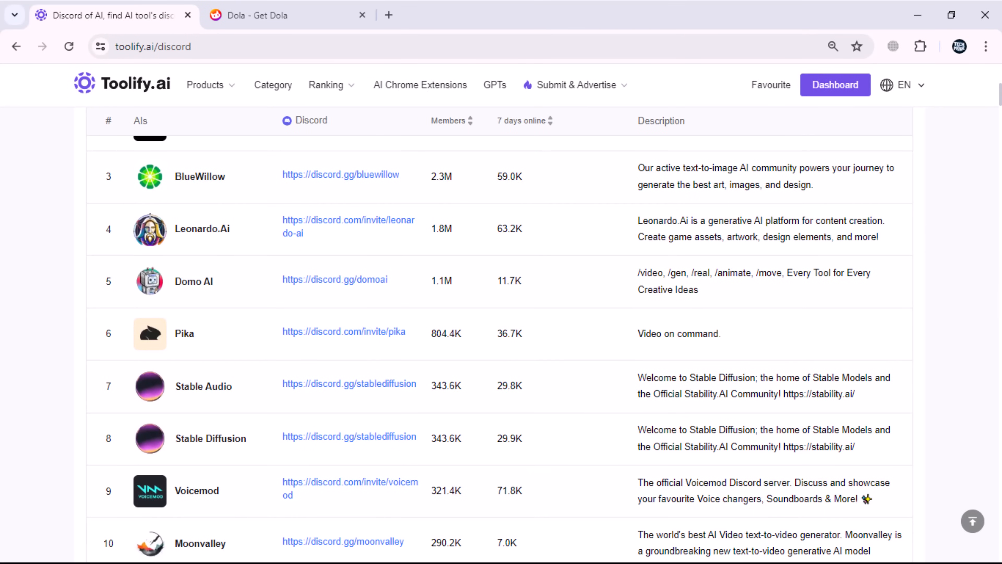
- Scroll down the Discord of AI rankings table
scroll(down, 3)
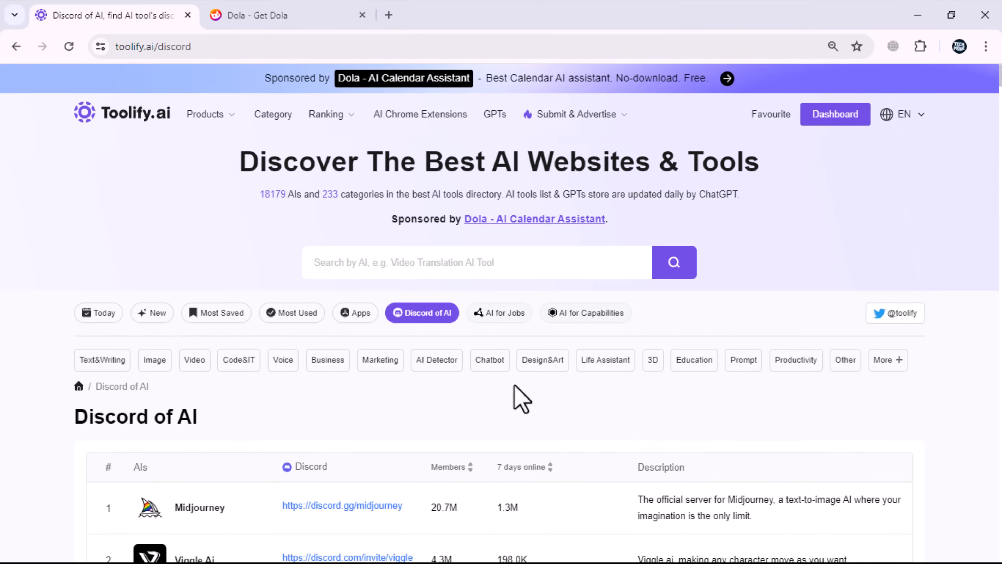
mouse_move(498, 322)
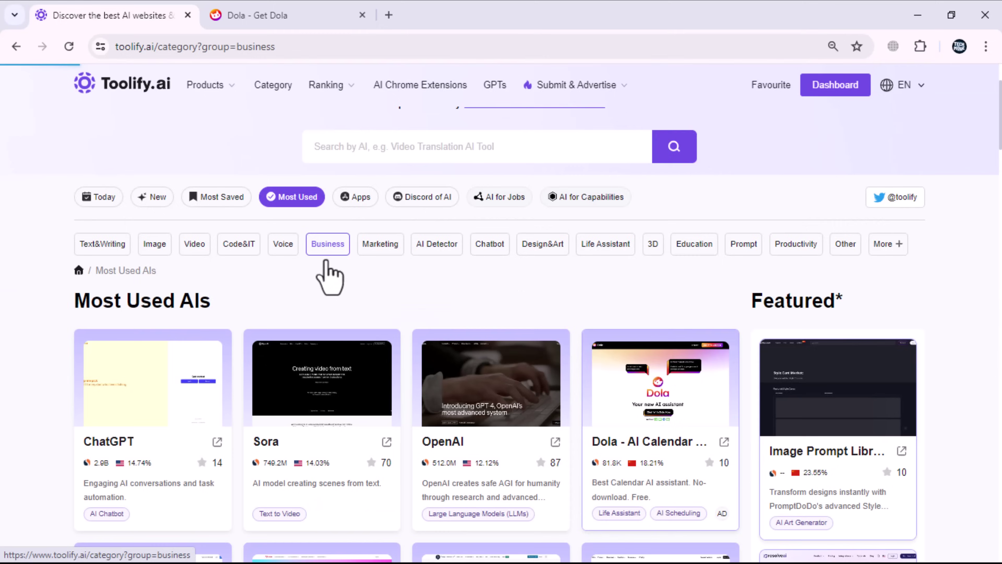
- Browse the Business, AI Detector, Image, Video and Code&IT category groups in the sidebar
click(328, 244)
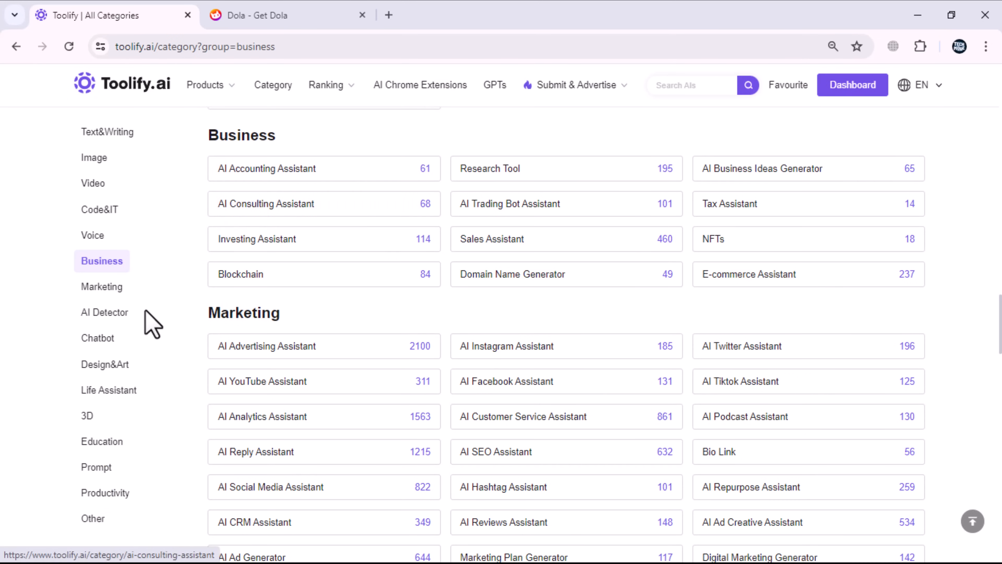
mouse_move(108, 132)
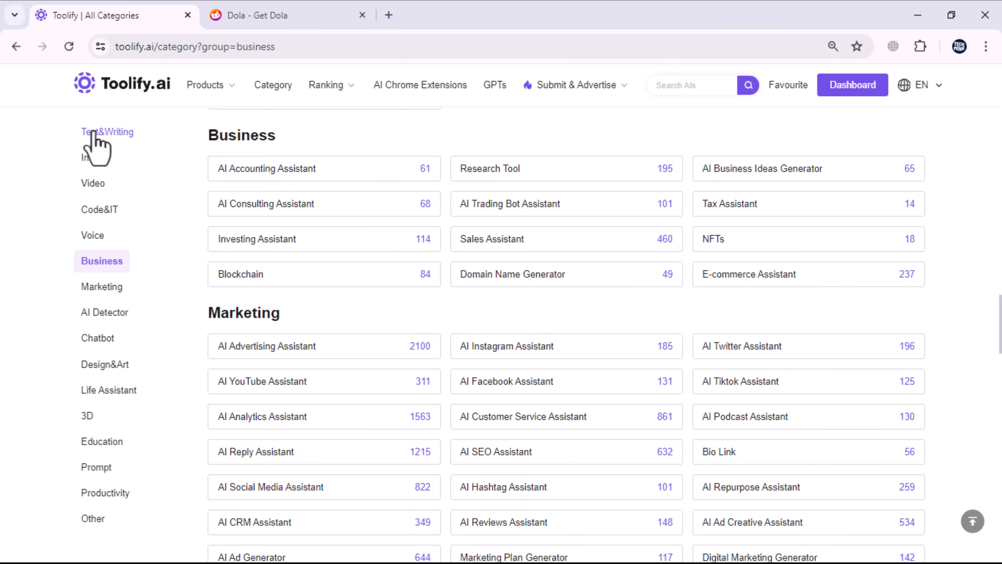
mouse_move(98, 338)
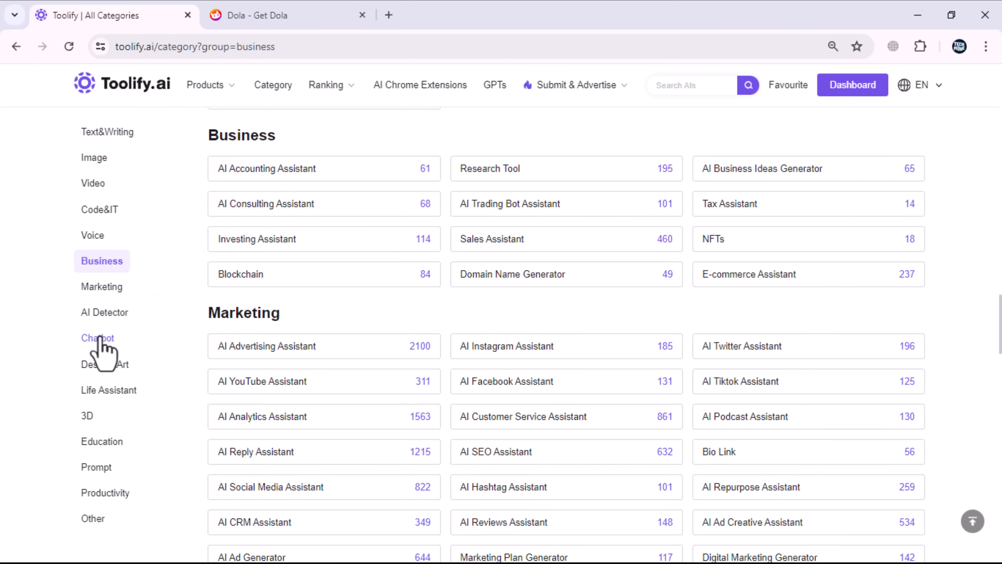
click(105, 312)
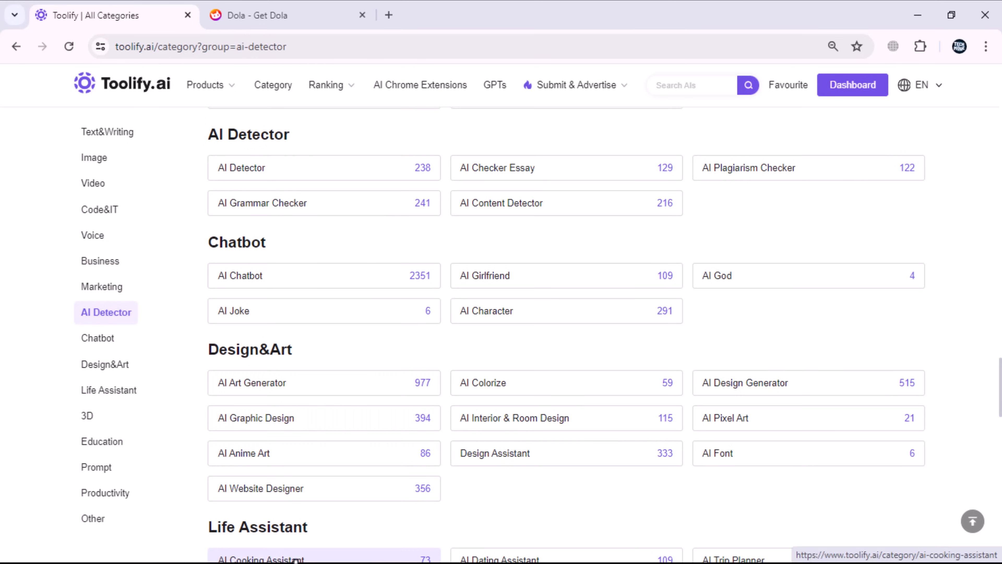
mouse_move(94, 158)
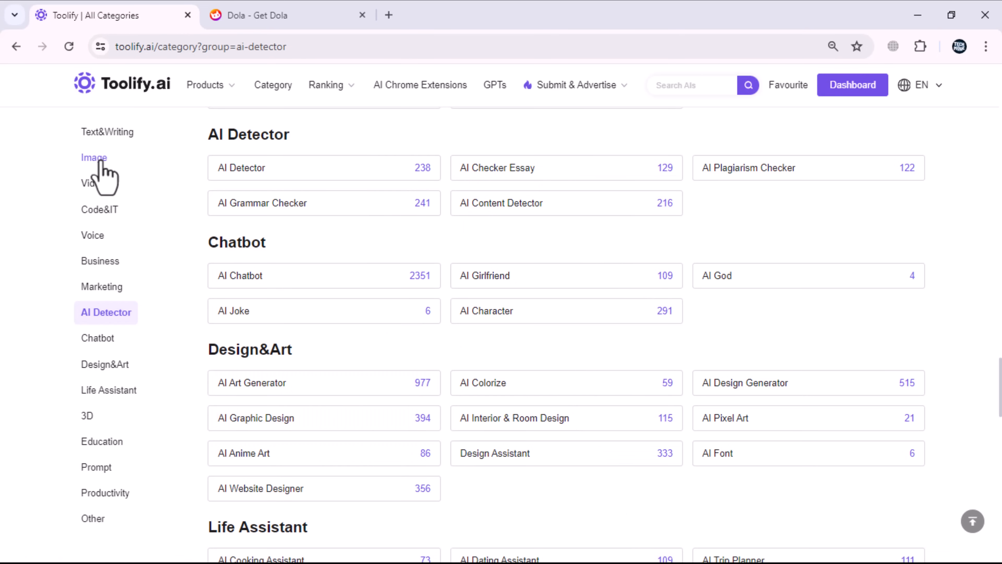
click(94, 157)
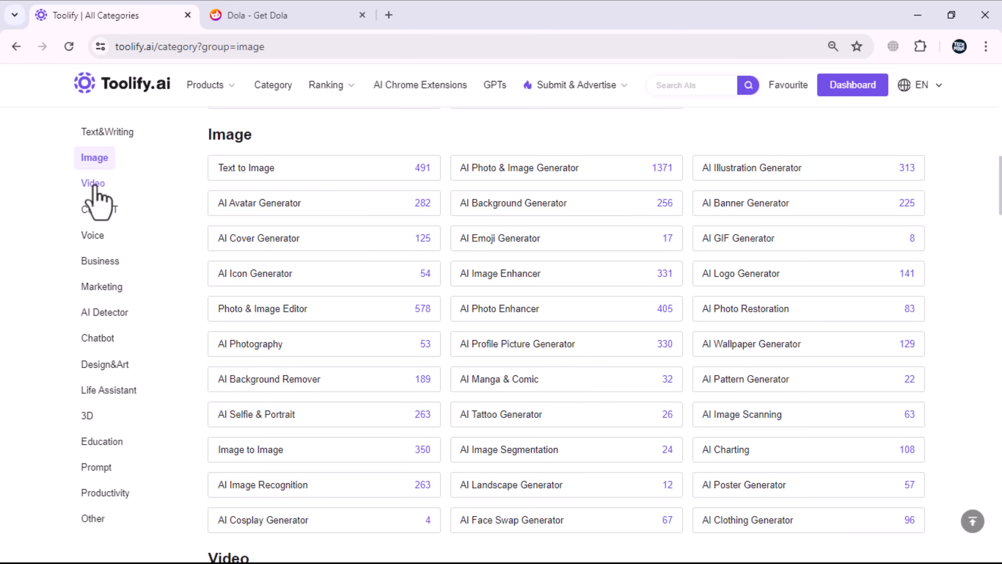
click(93, 184)
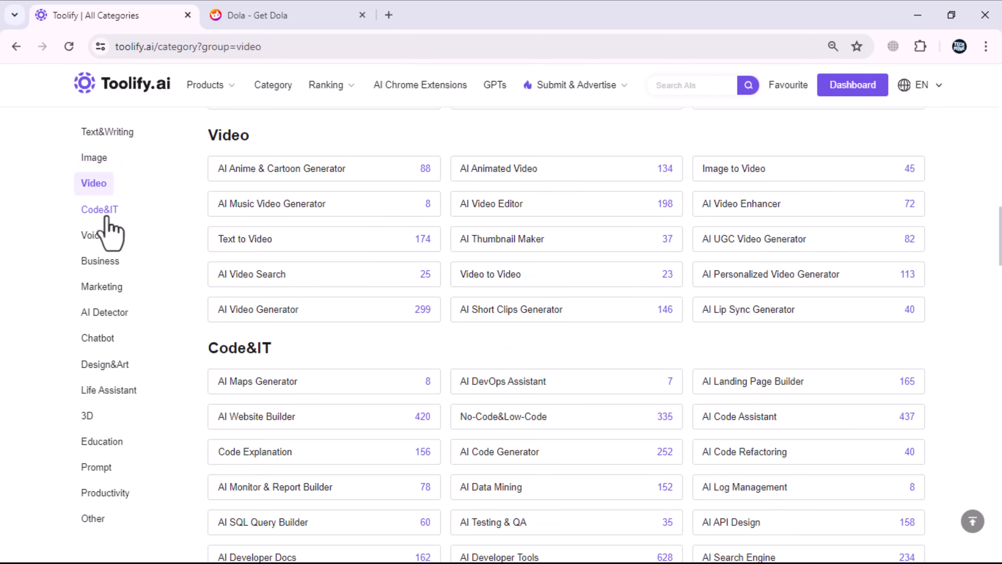
click(101, 210)
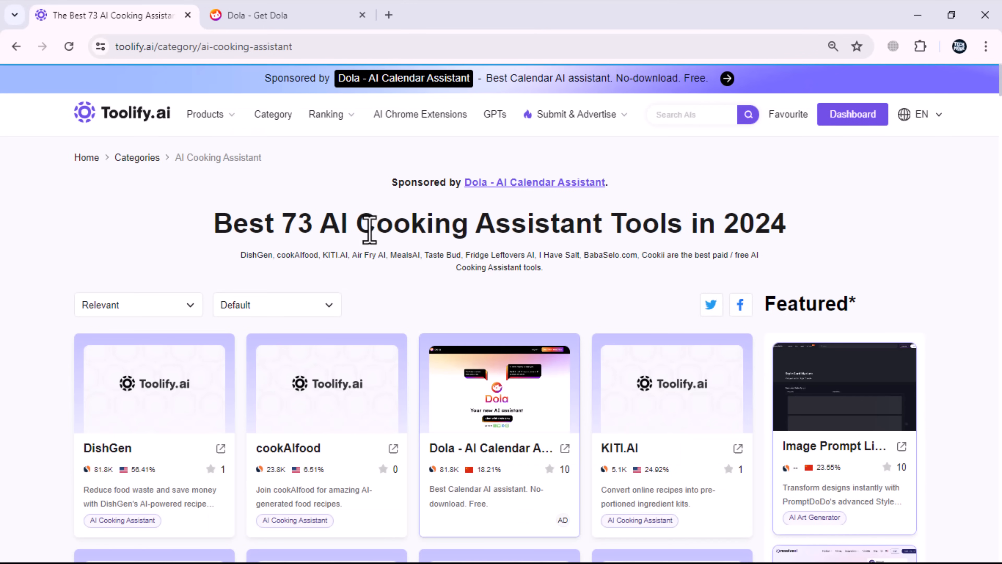
mouse_move(342, 410)
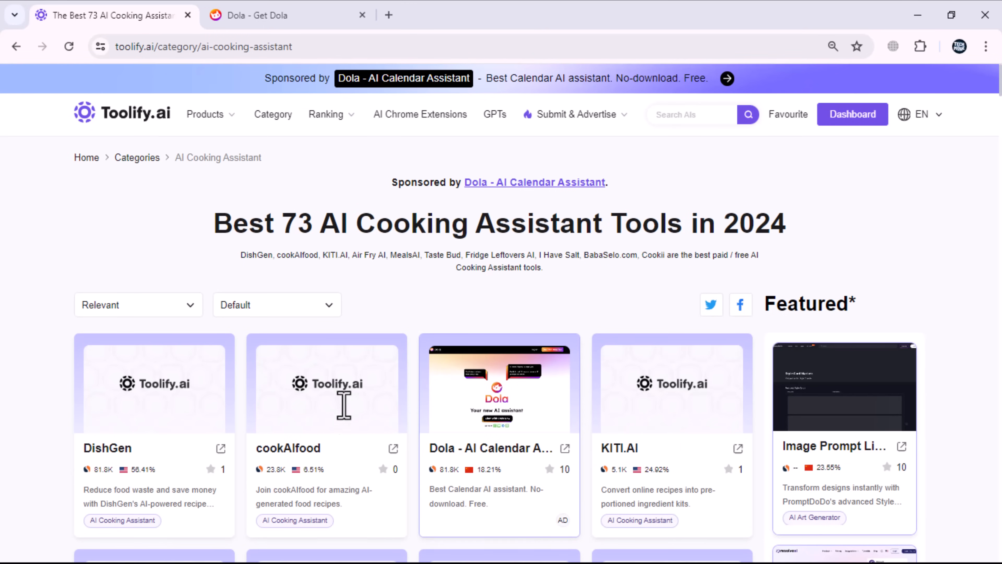
- Open DishGen's detail page from the Cooking Assistant list and visit its website
scroll(down, 3)
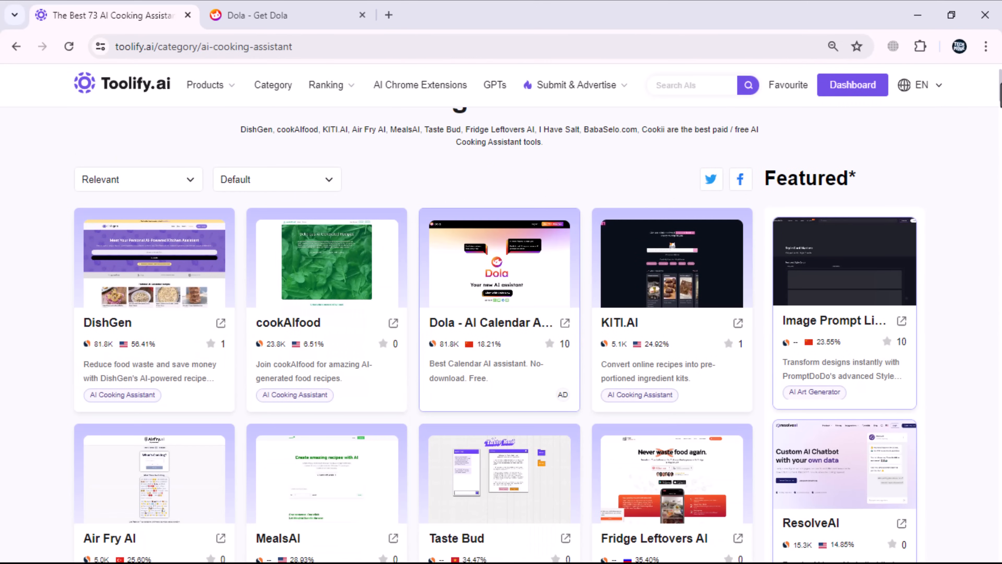
scroll(down, 3)
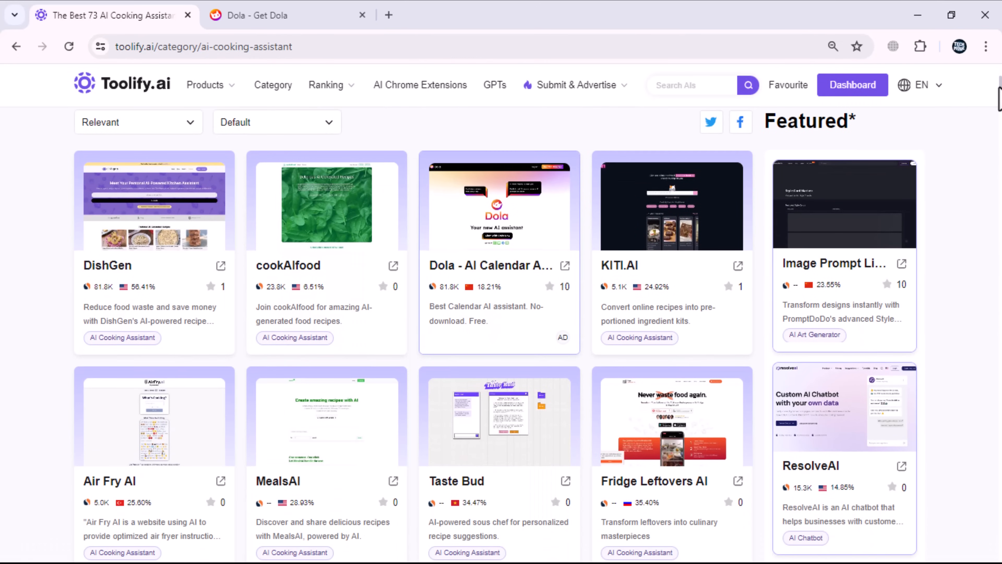
click(107, 265)
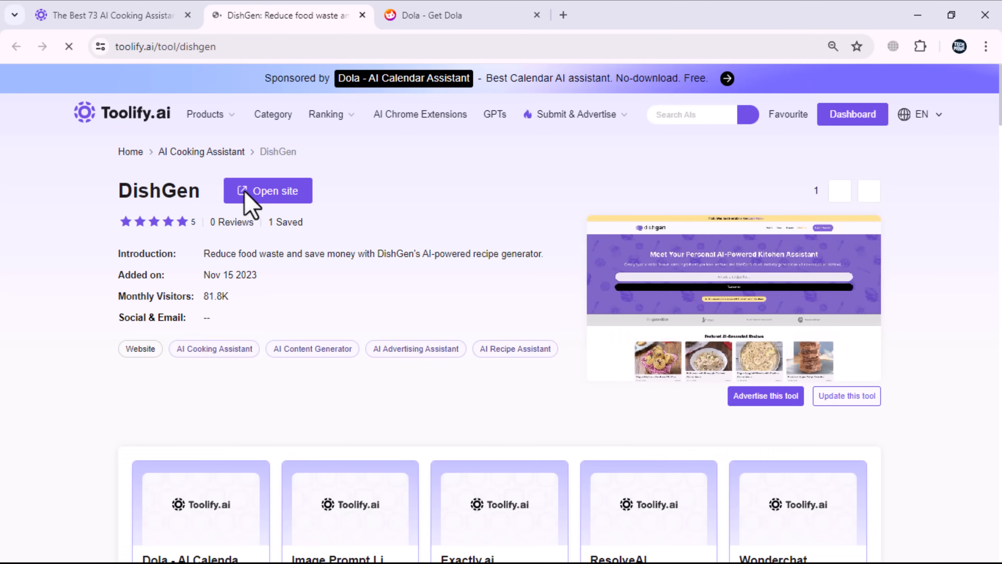
click(268, 191)
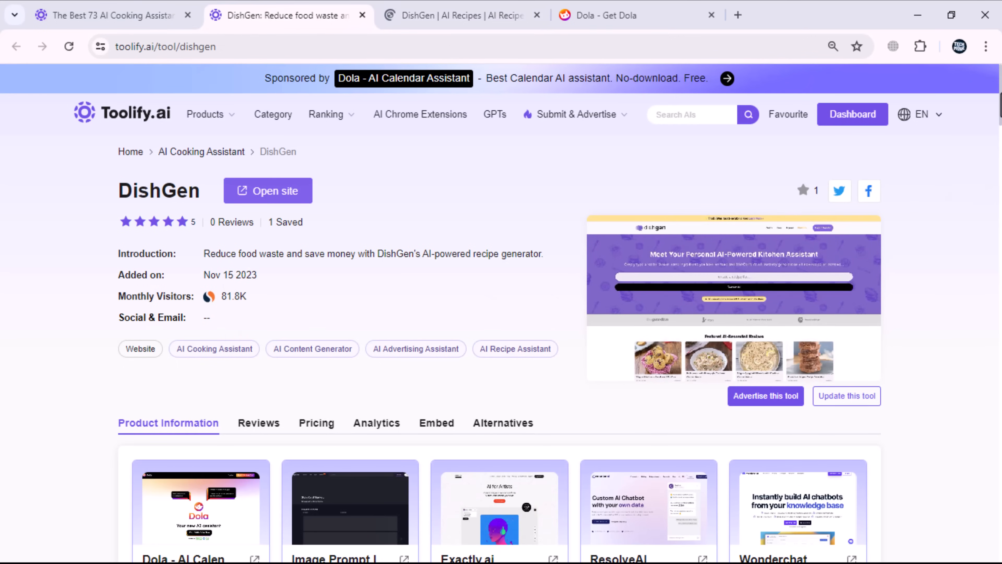
- Scroll DishGen's details down to its free Basic and $7.99/month Premium pricing
scroll(down, 3)
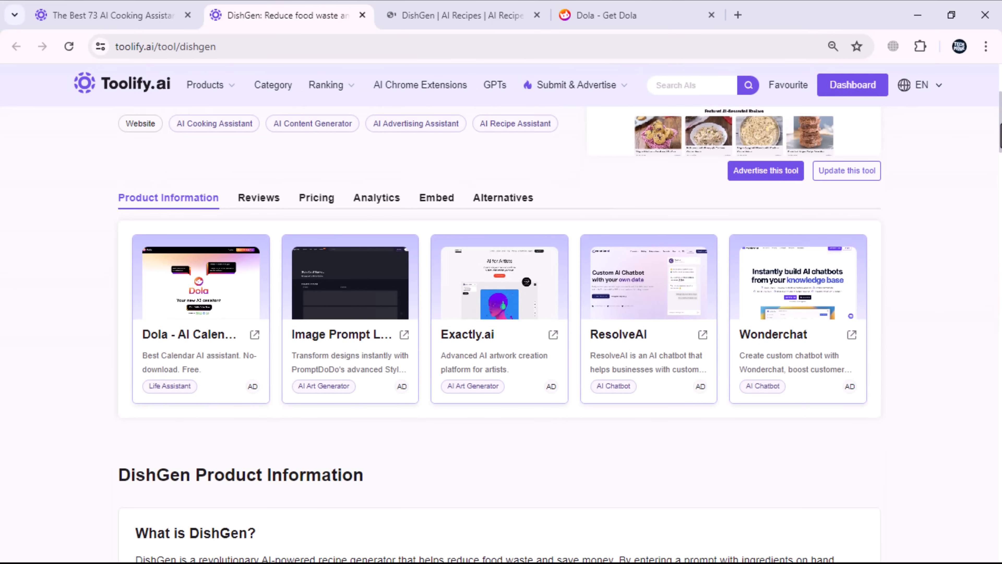
scroll(down, 3)
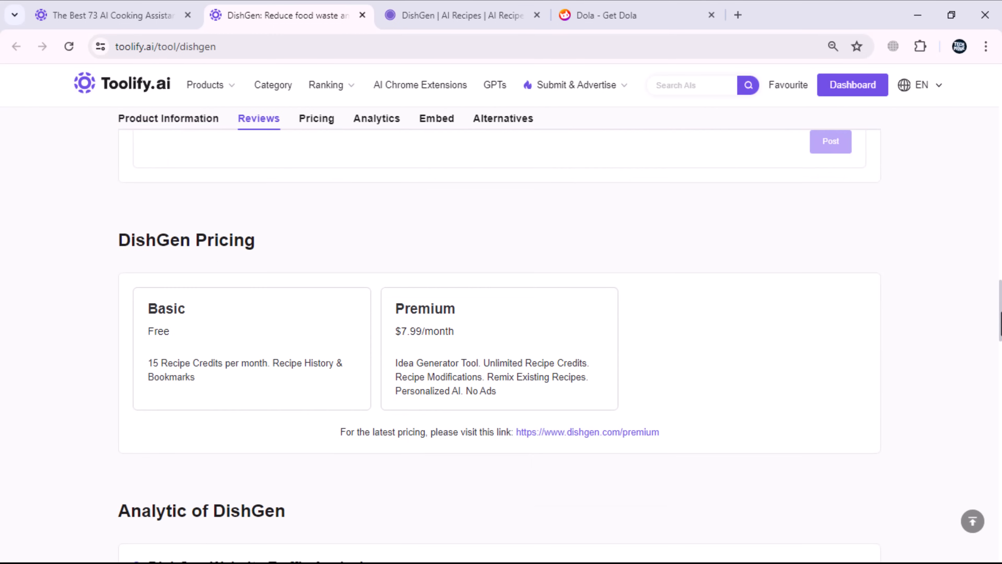
scroll(down, 3)
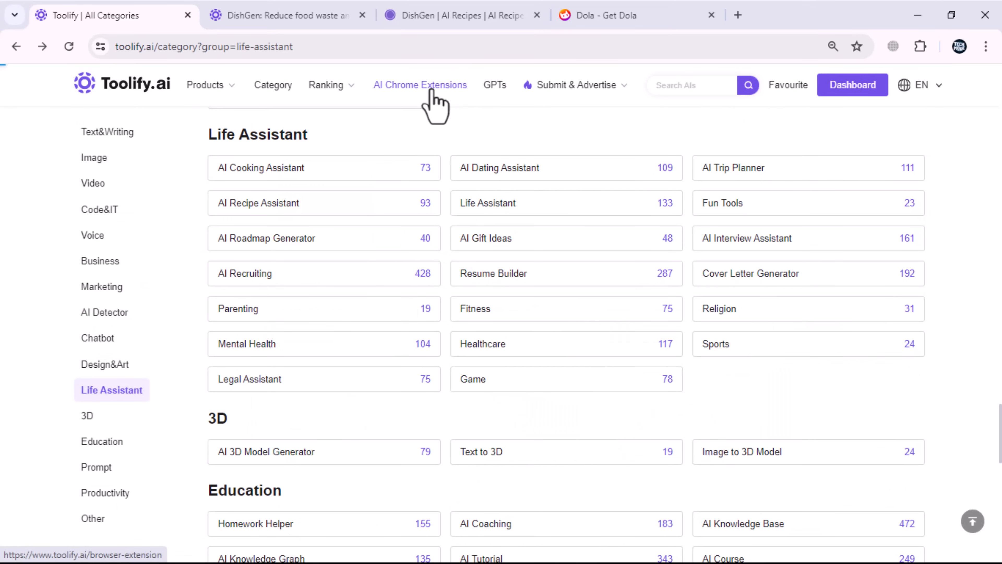
- Open the AI Chrome extensions directory and scroll its listing
click(420, 84)
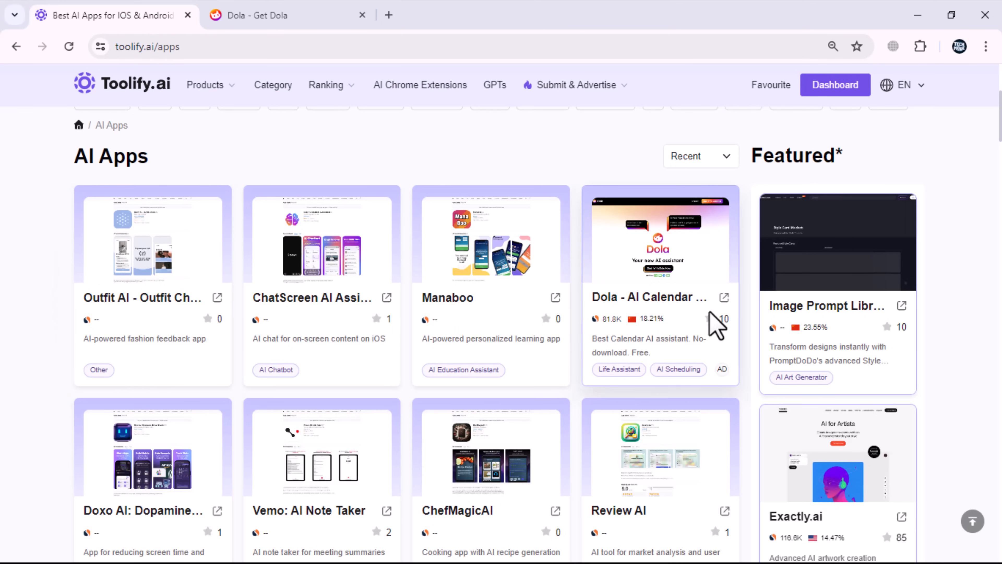
scroll(down, 3)
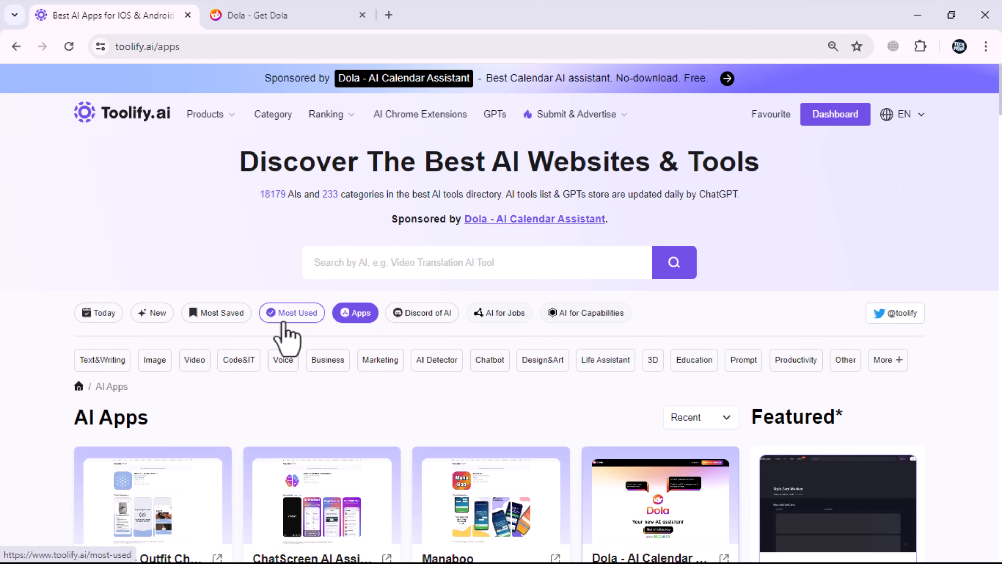
- Show the Most Used AIs, filter by Business, then return to the Chrome Extensions ranking
click(292, 312)
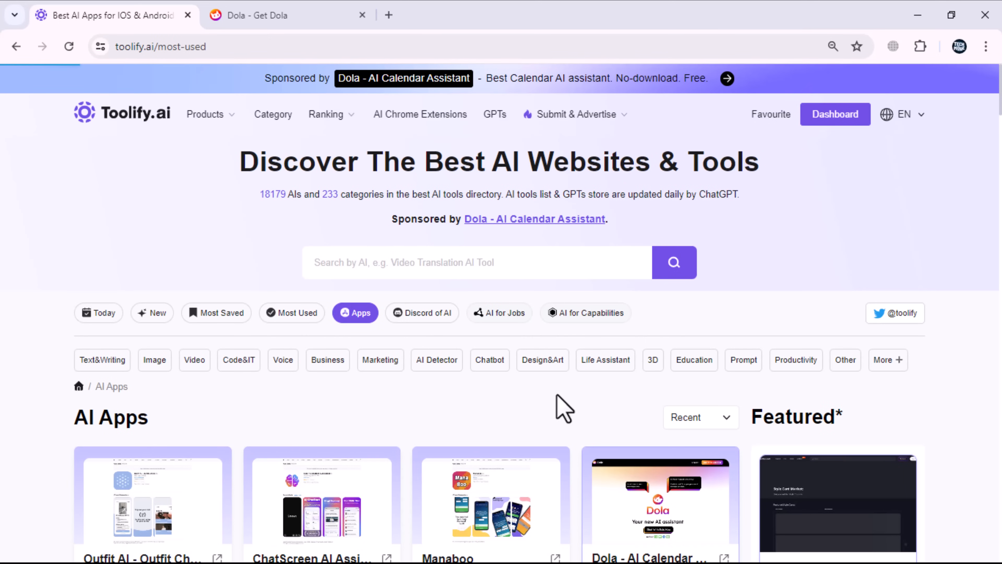
click(293, 313)
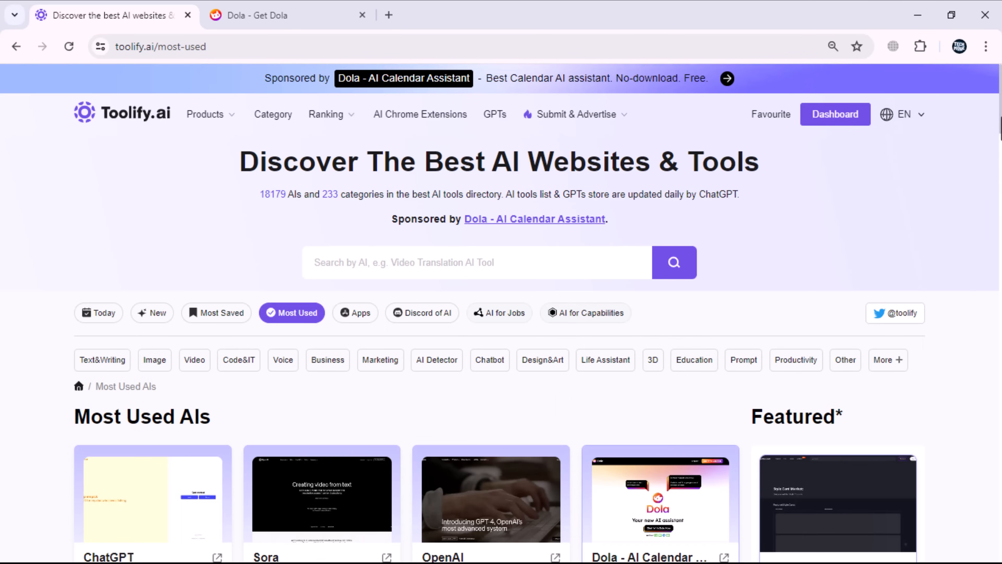
scroll(down, 3)
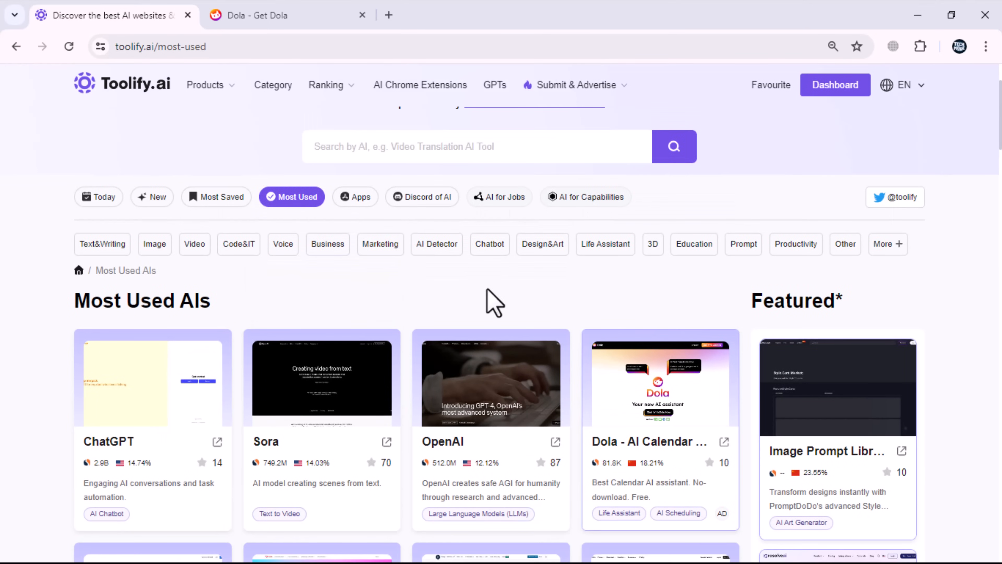
mouse_move(316, 259)
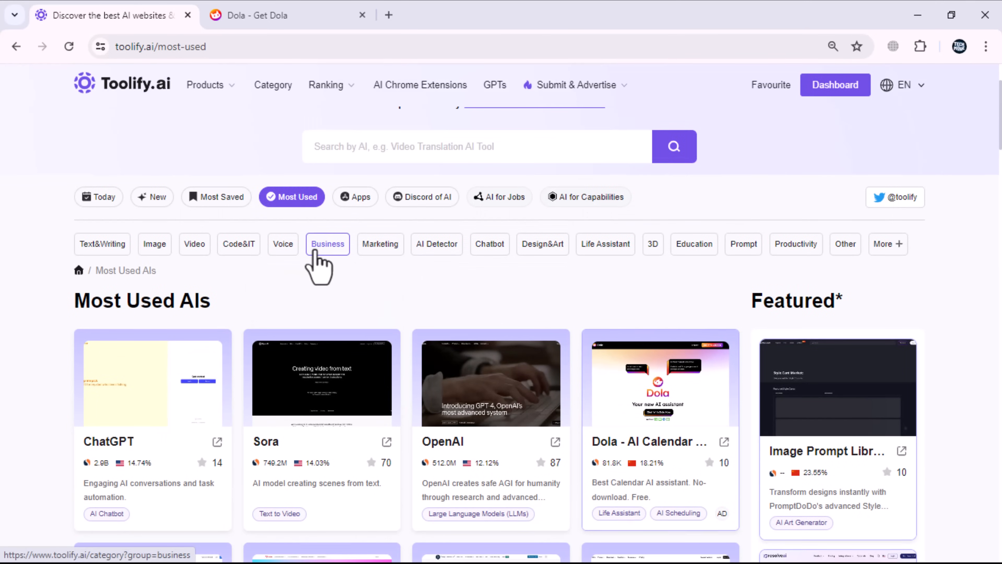
click(328, 243)
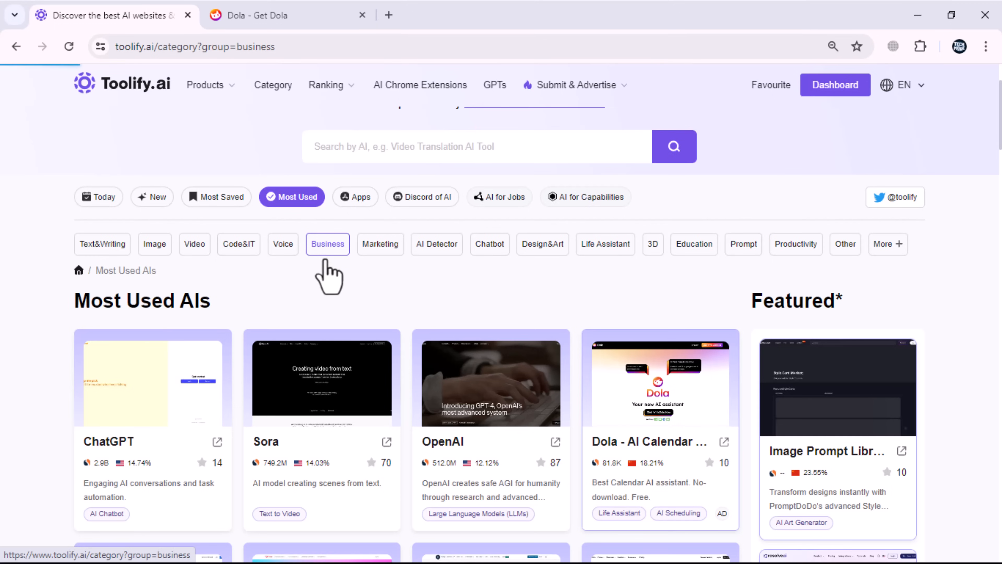
click(419, 85)
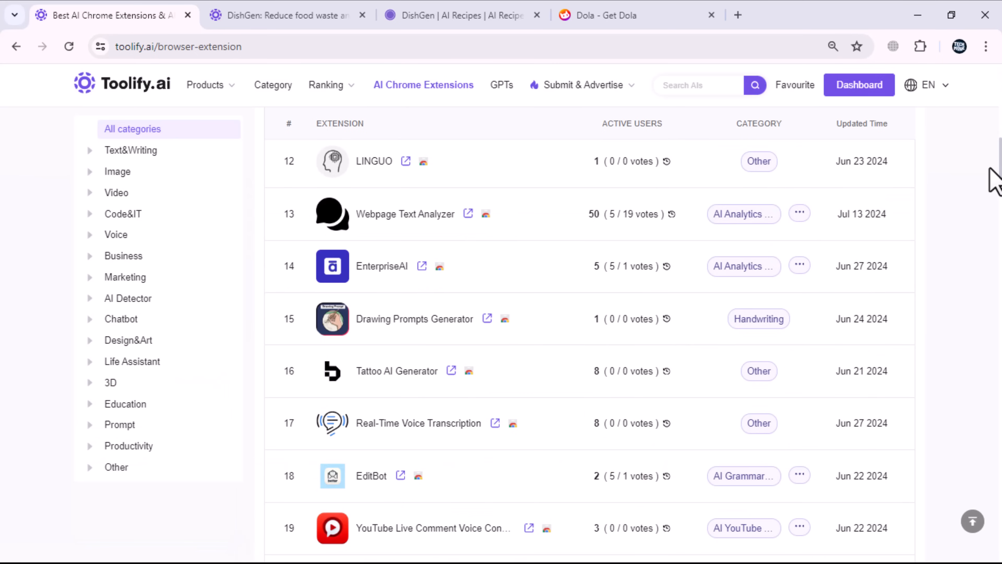
- Scroll the AI Chrome Extensions ranking down to entries 40–47 like FinverAI and Vexa
scroll(down, 3)
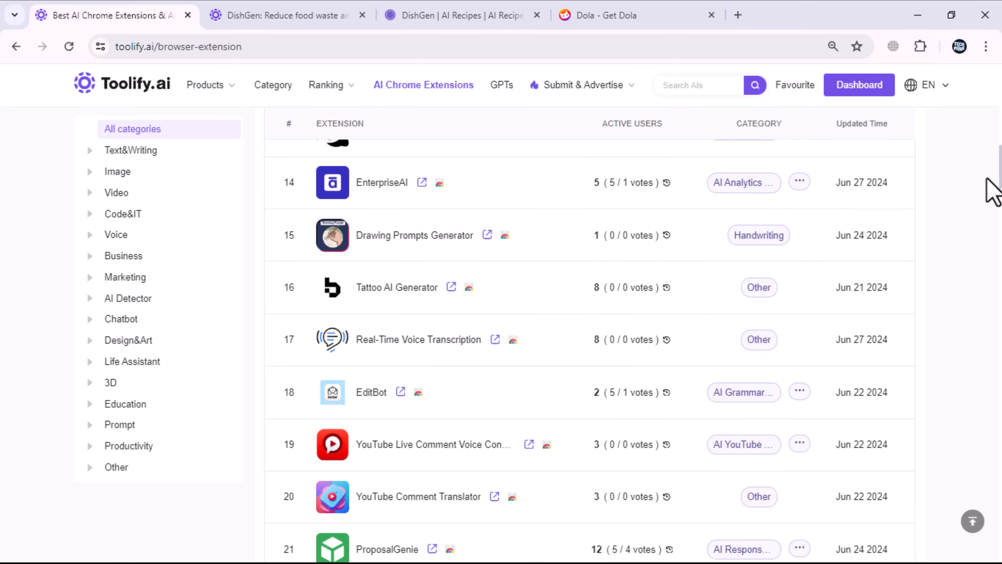
scroll(down, 3)
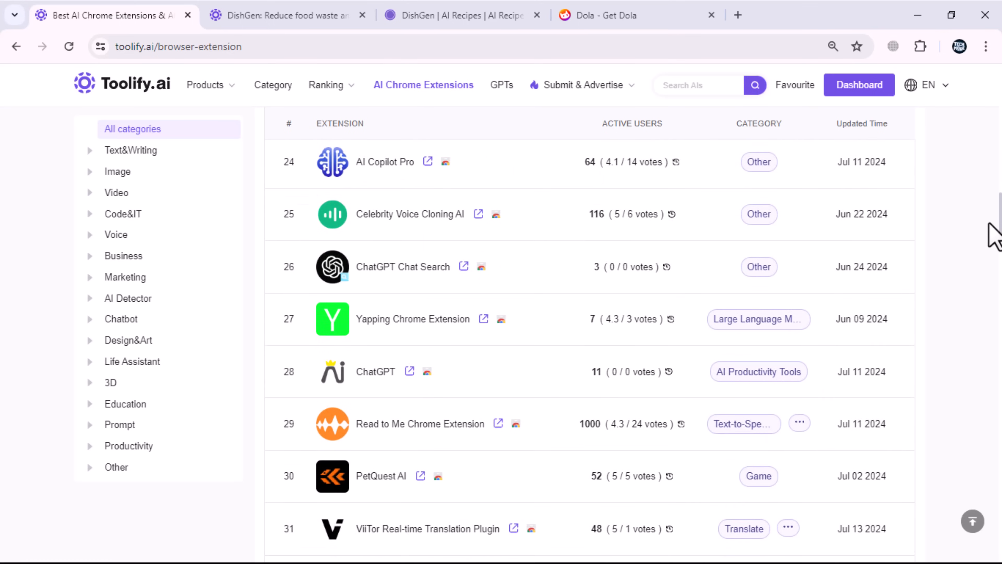
scroll(down, 3)
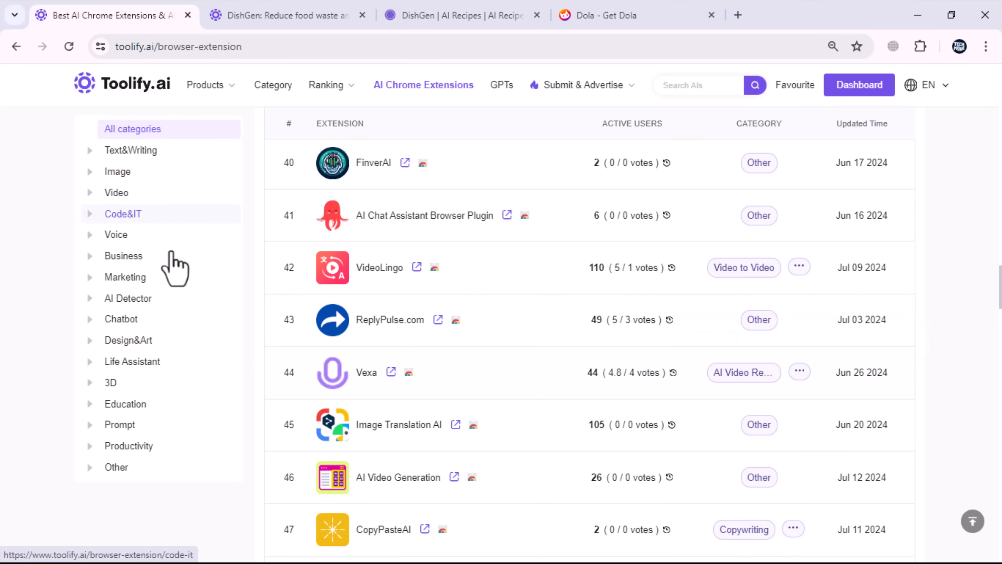
mouse_move(502, 85)
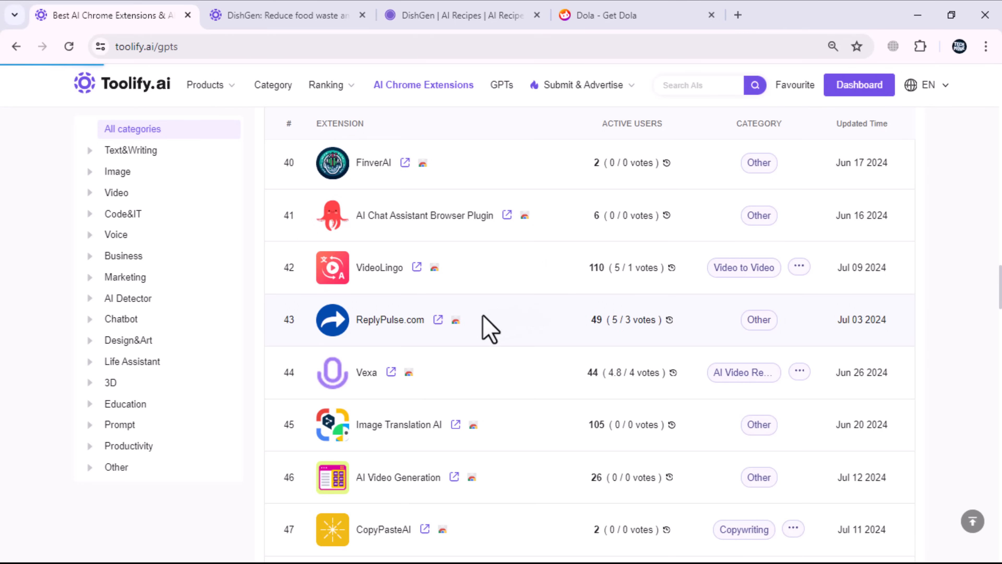
mouse_move(437, 398)
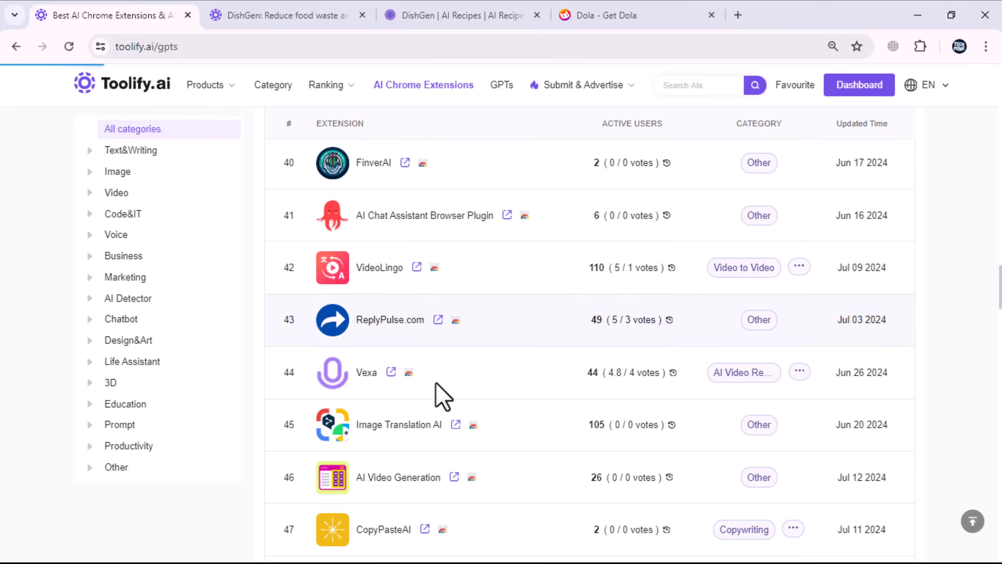
- Browse the GPTs store list and open the Asesor en Investigación de Operaciones GPT
click(501, 84)
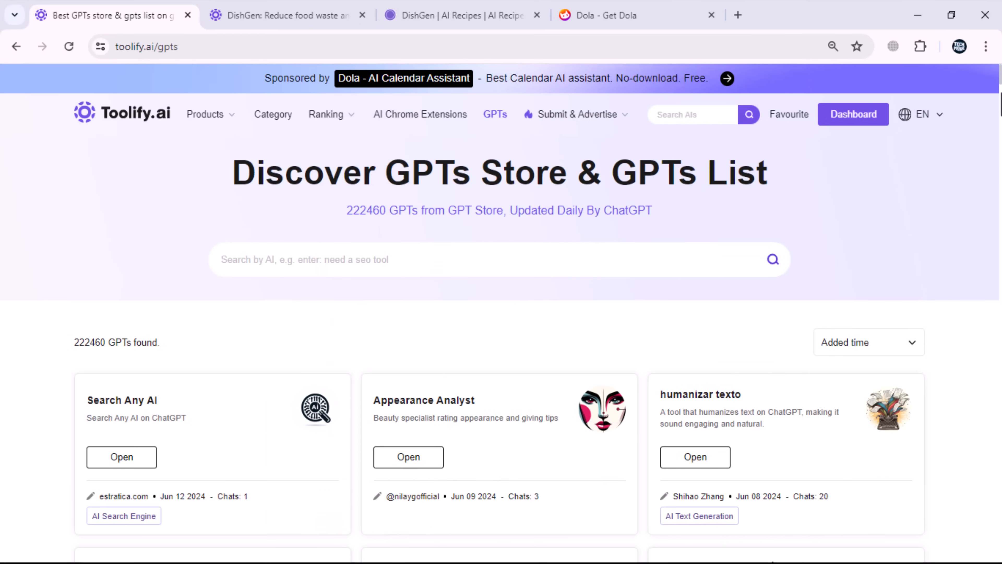
scroll(down, 3)
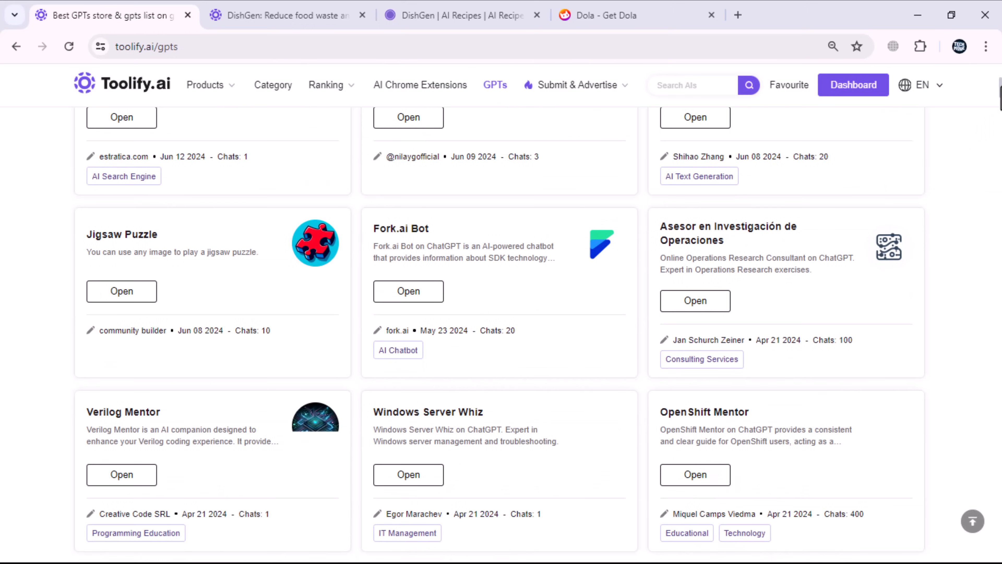
scroll(down, 3)
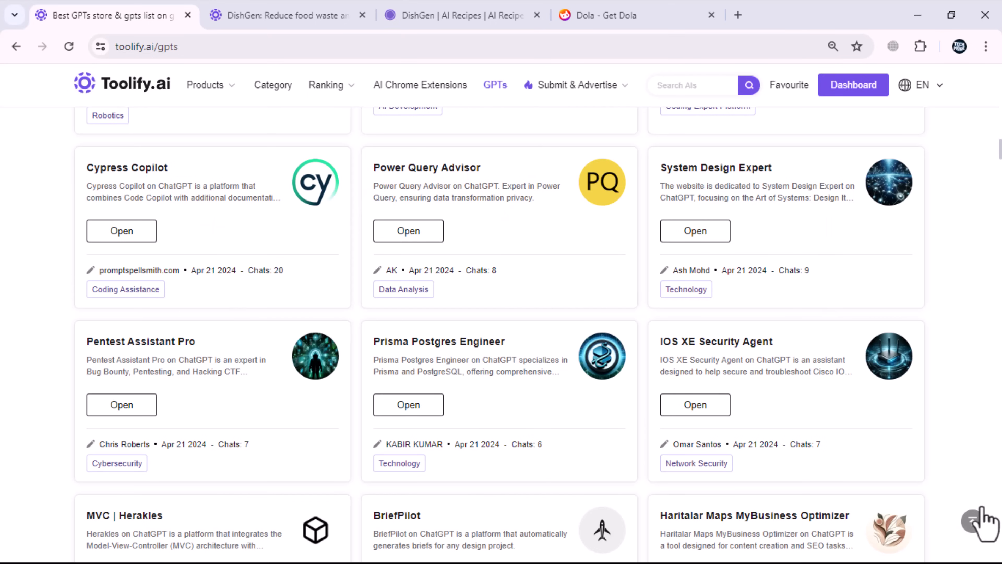
scroll(up, 3)
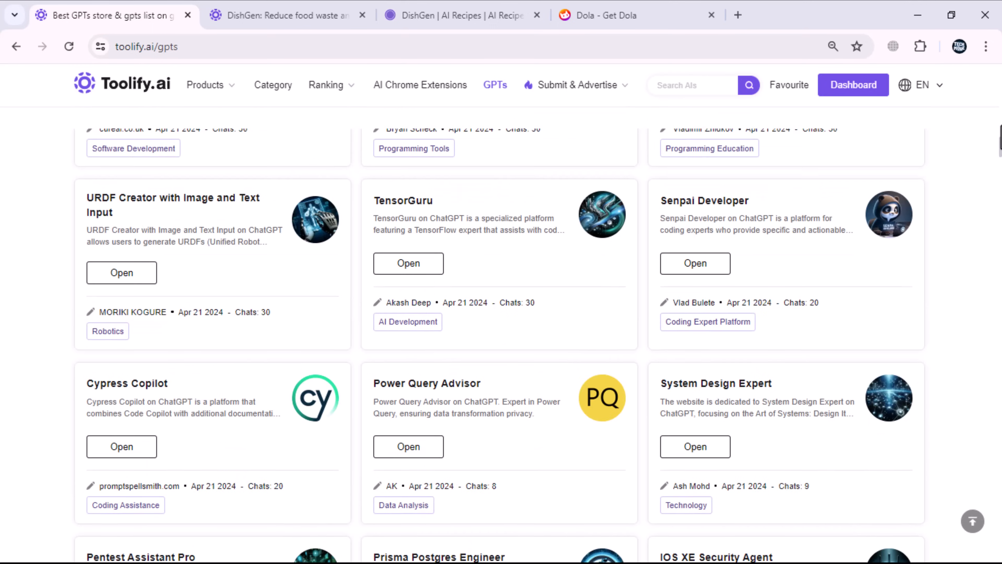
scroll(down, 3)
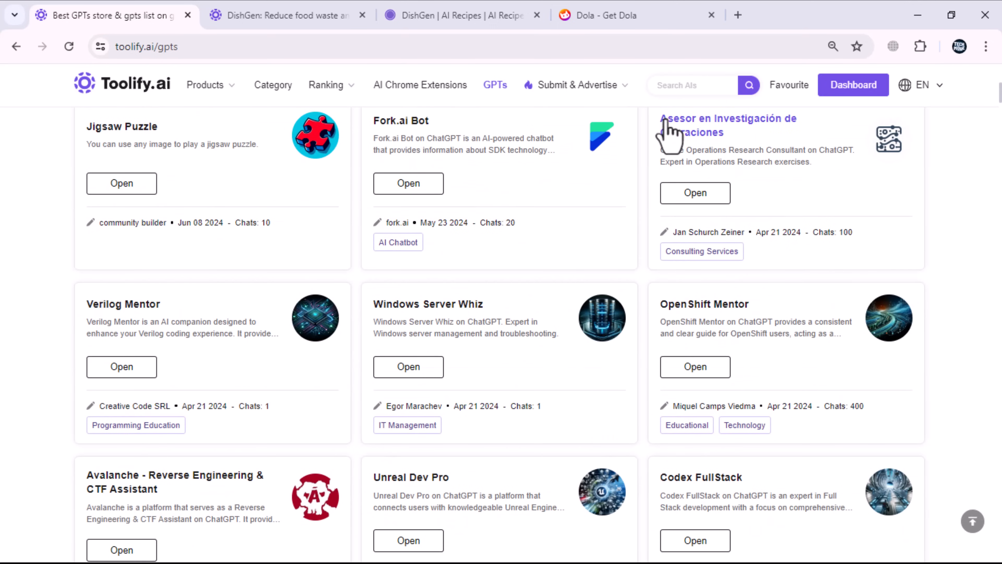
click(578, 85)
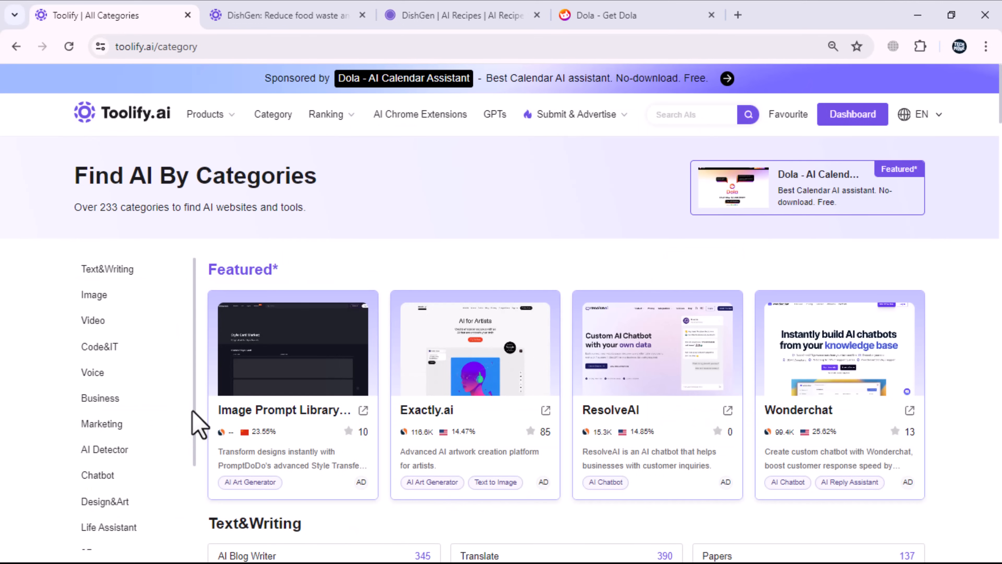
mouse_move(904, 130)
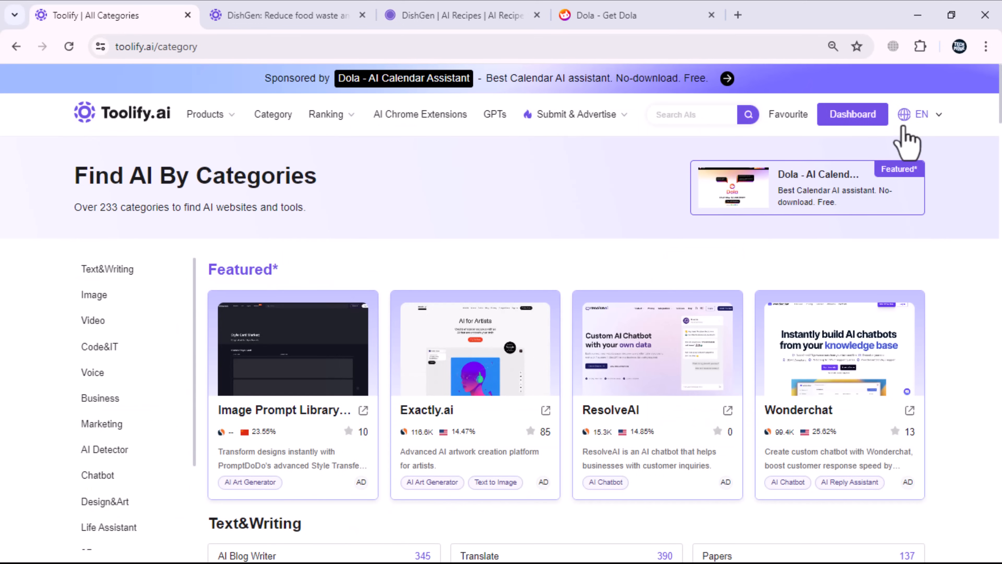
- Step through the Text&Writing, Image, Marketing and AI Detector category groups
scroll(down, 3)
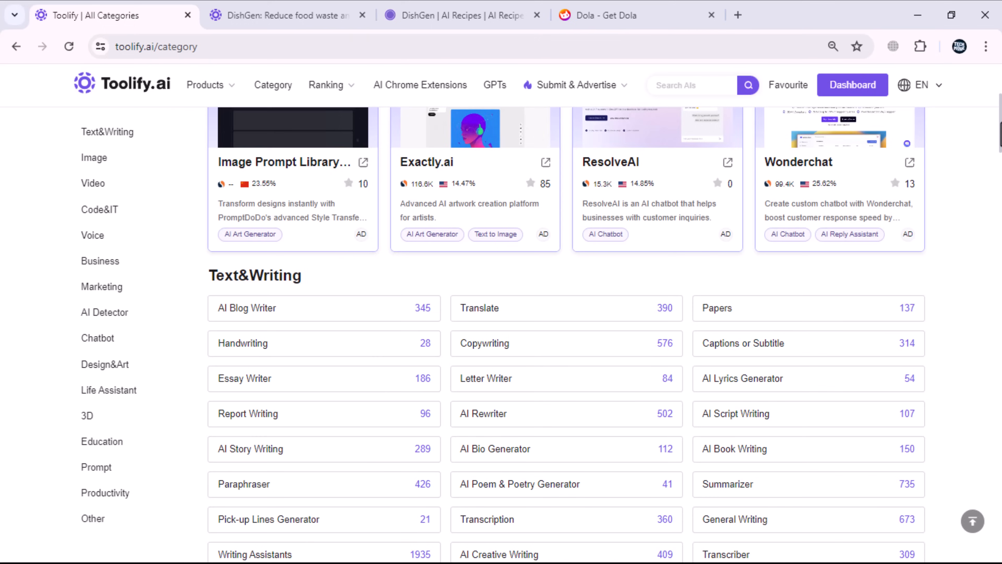
click(110, 133)
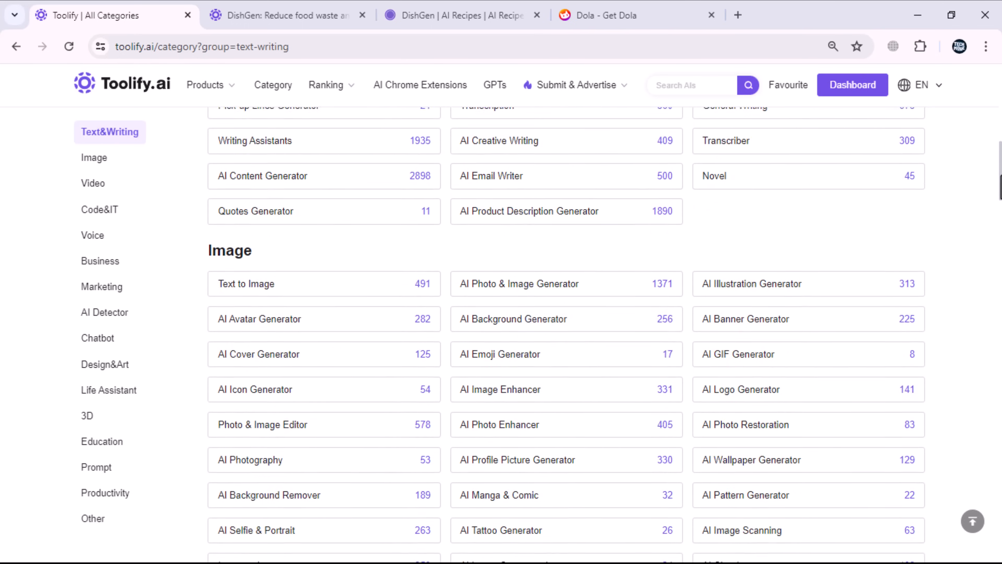
click(94, 157)
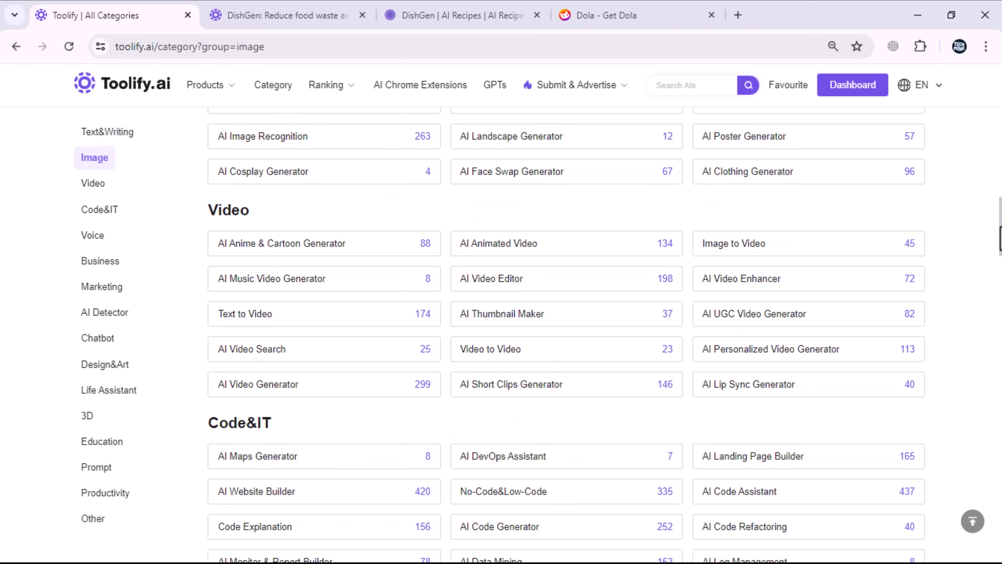
click(93, 184)
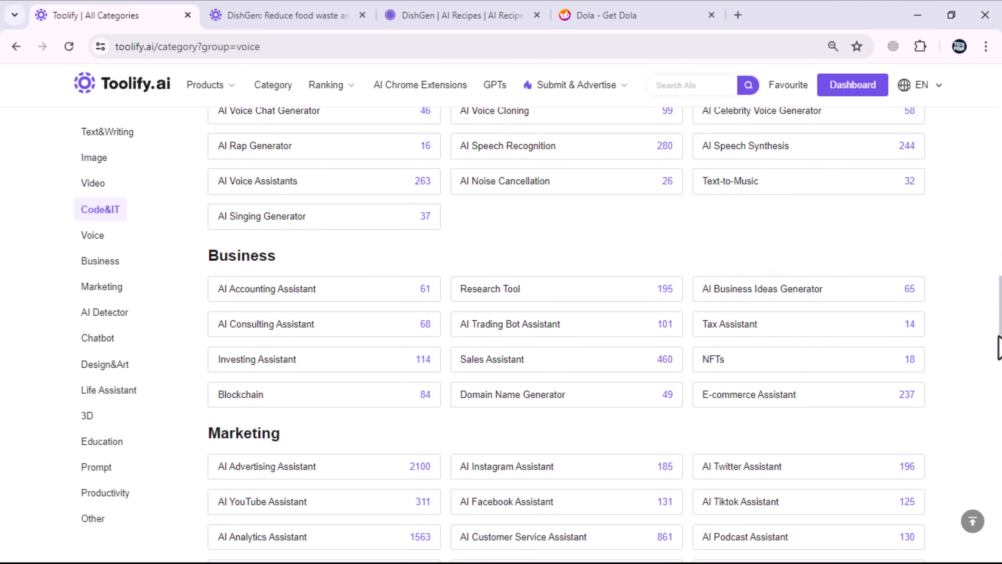
click(103, 287)
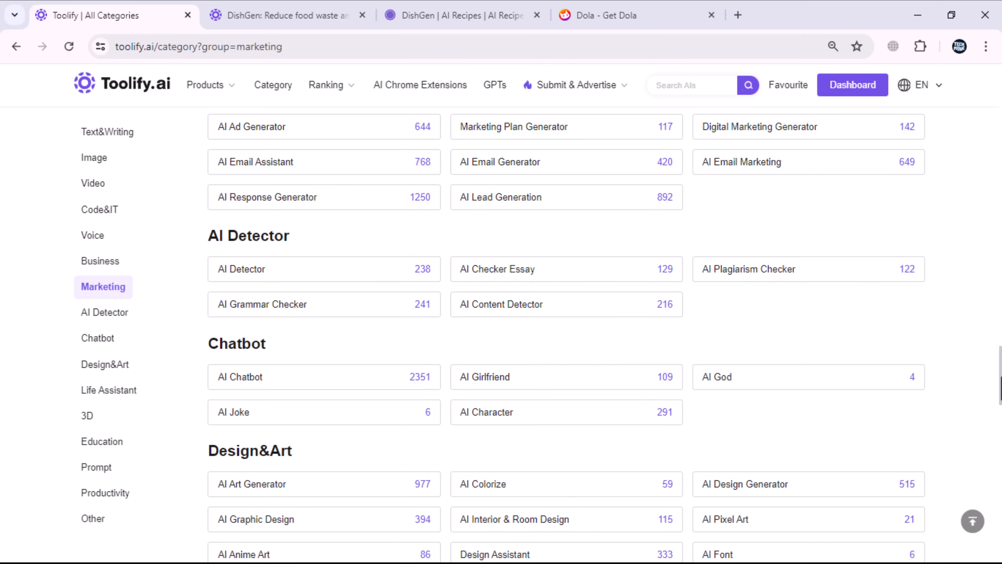
click(105, 312)
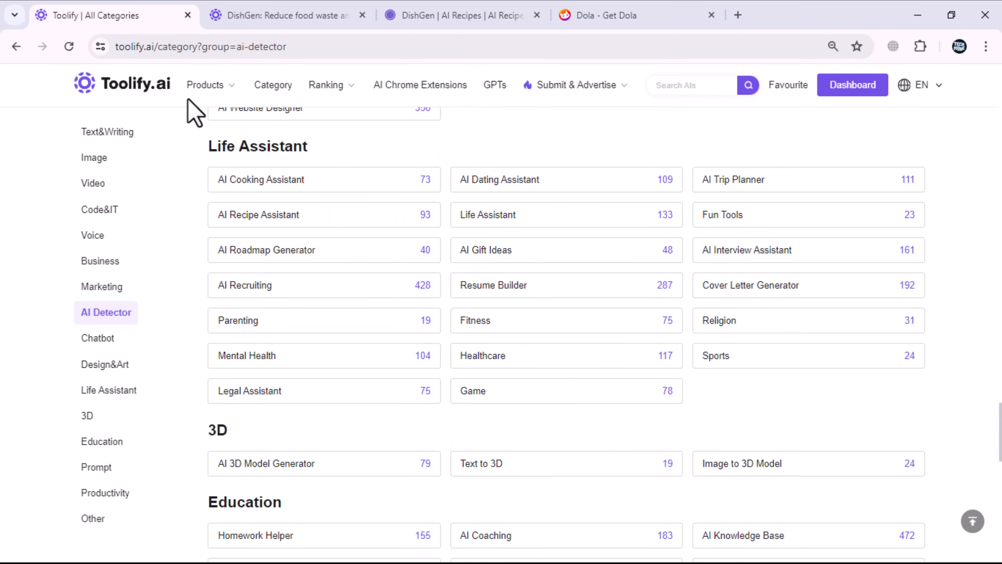
- View the curated AI listings, then return to the Toolify homepage via the logo
click(204, 85)
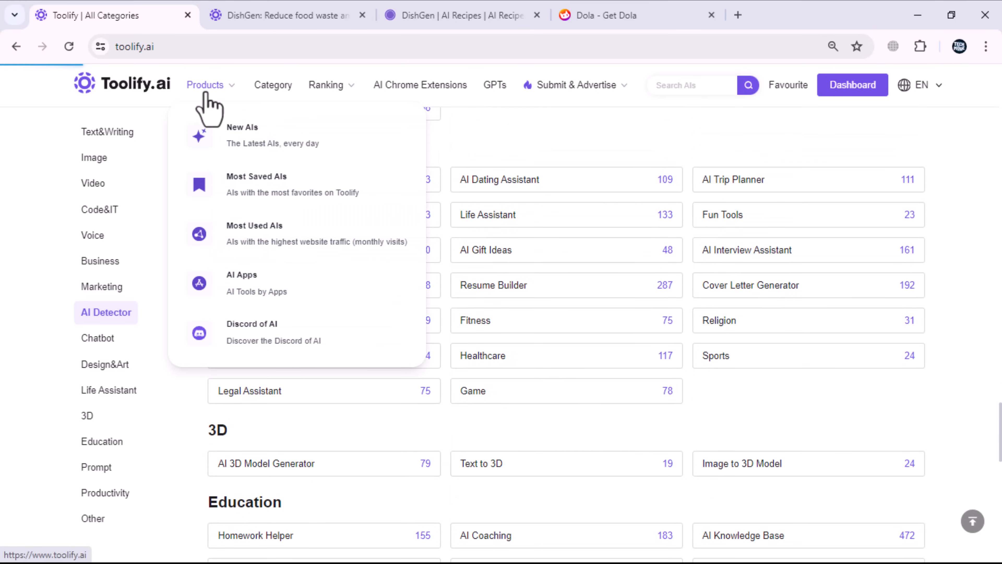
mouse_move(479, 211)
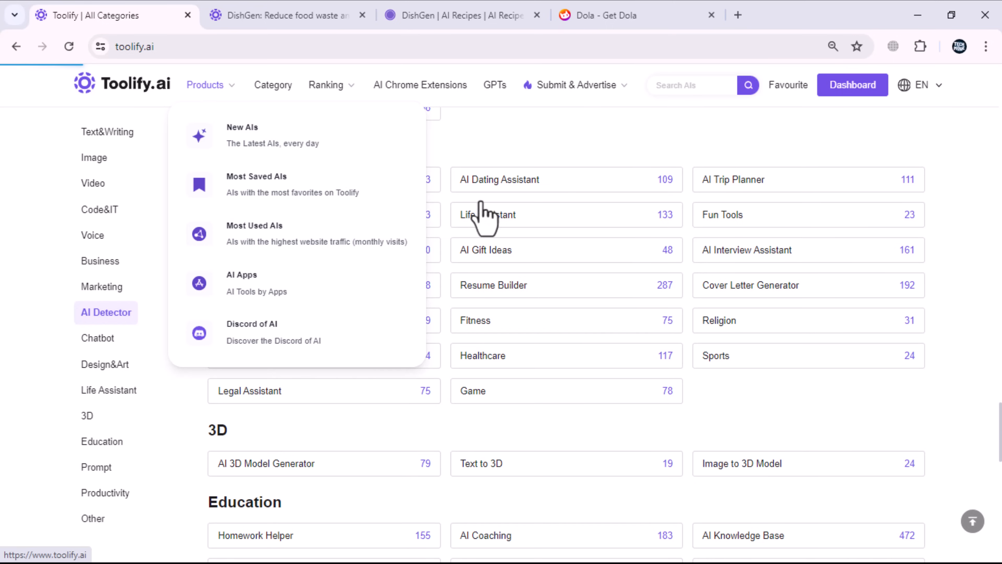
mouse_move(616, 91)
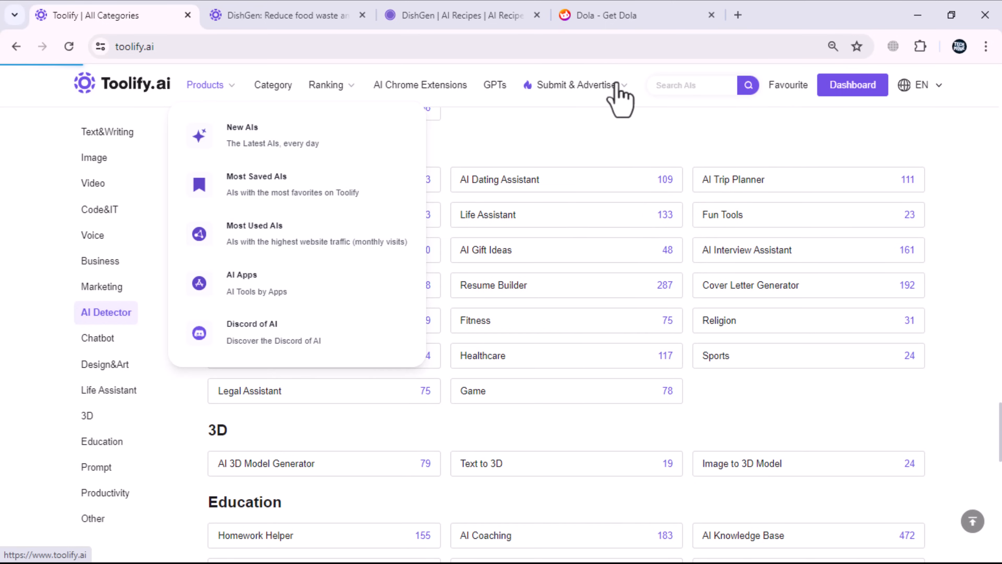
click(251, 14)
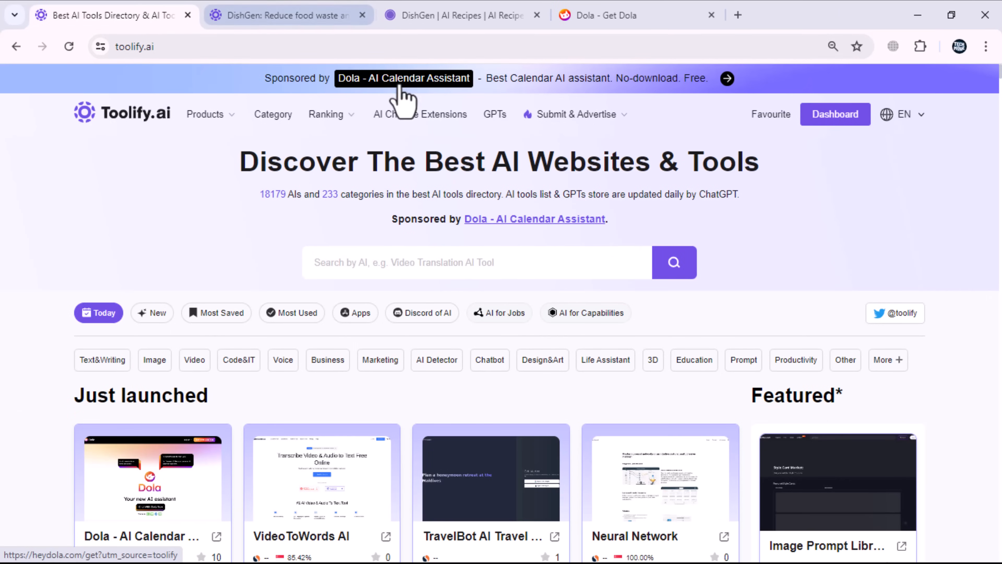
- Open the Submit & Advertise page with its submission options and form
click(575, 114)
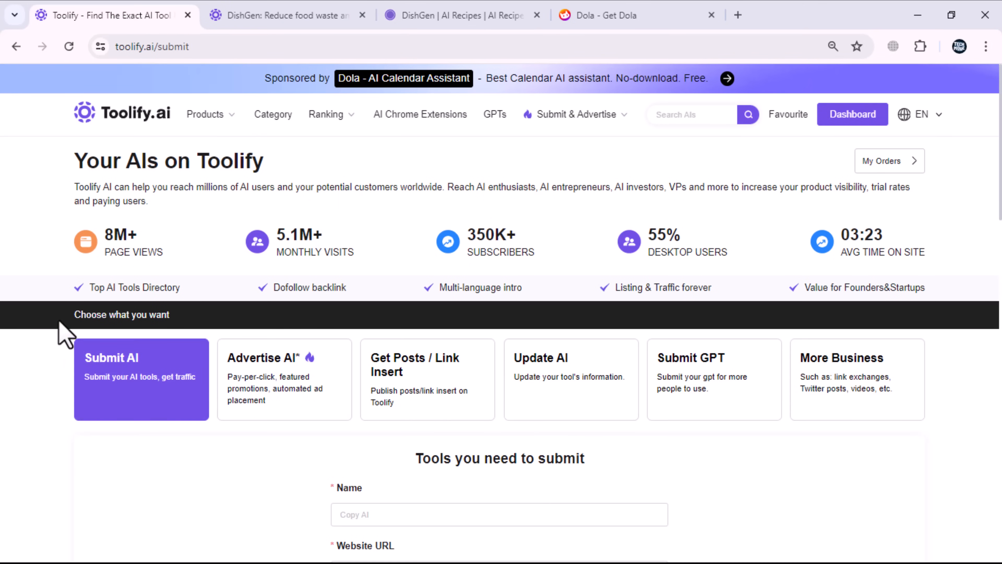
mouse_move(408, 391)
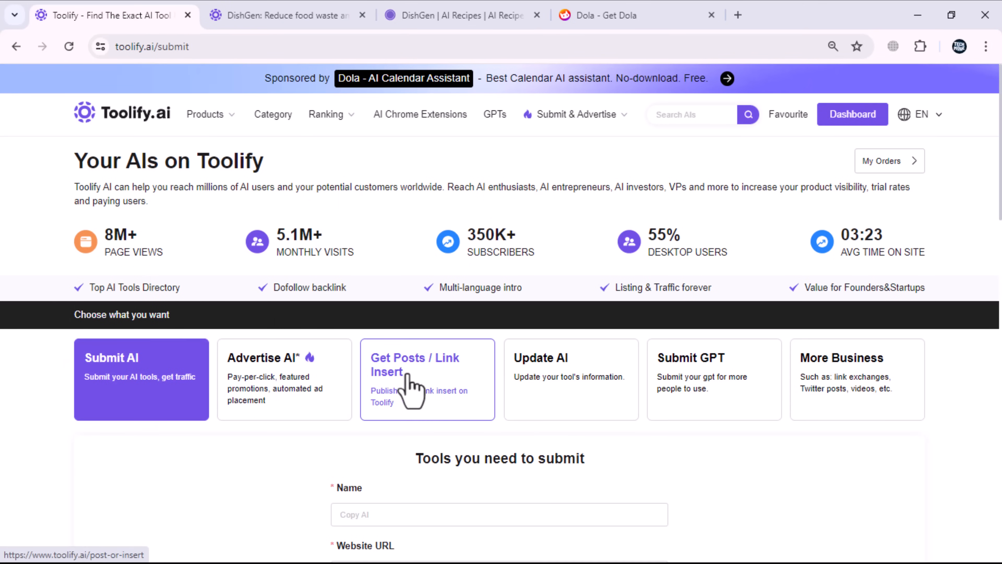
mouse_move(874, 388)
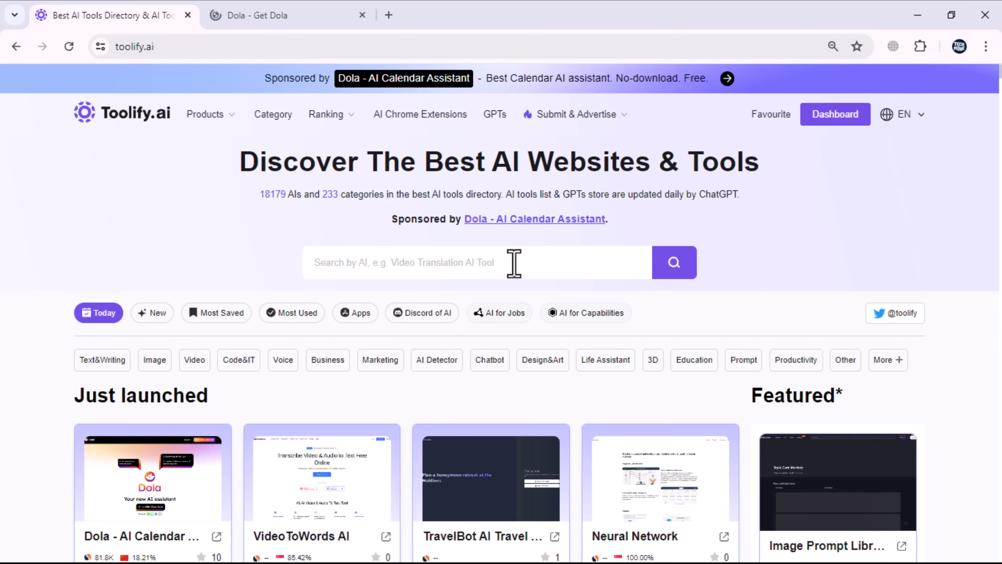
mouse_move(513, 253)
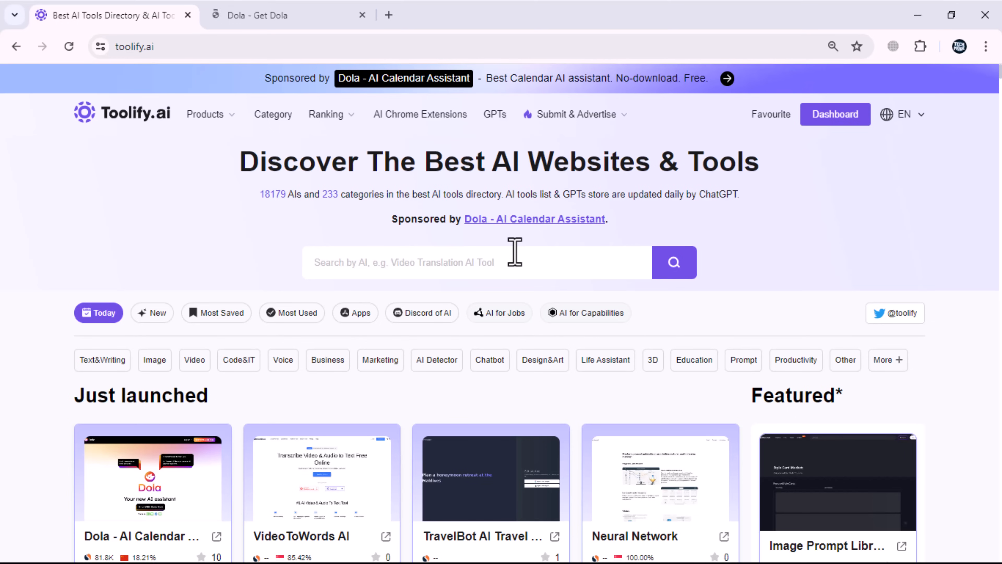
mouse_move(90, 360)
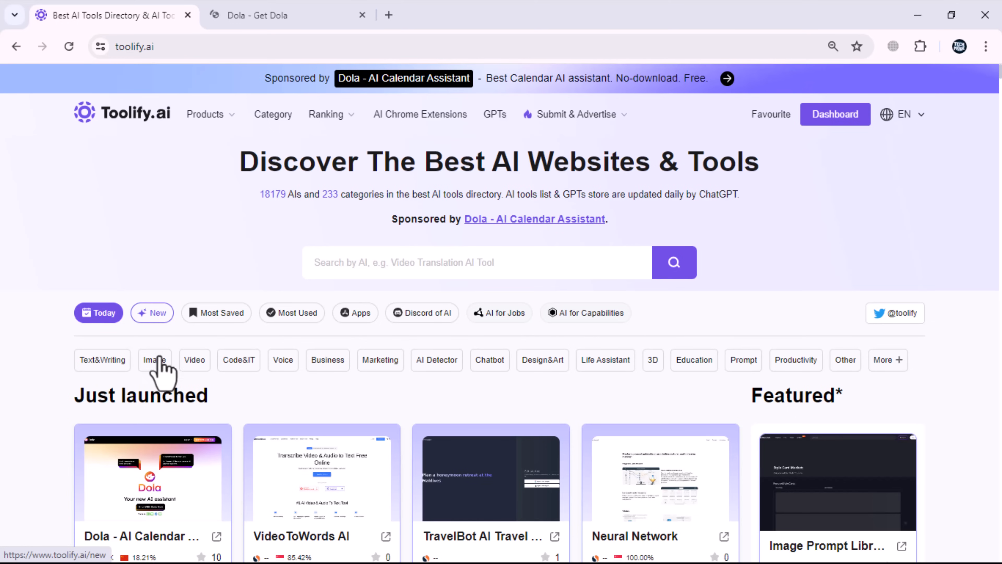
mouse_move(264, 352)
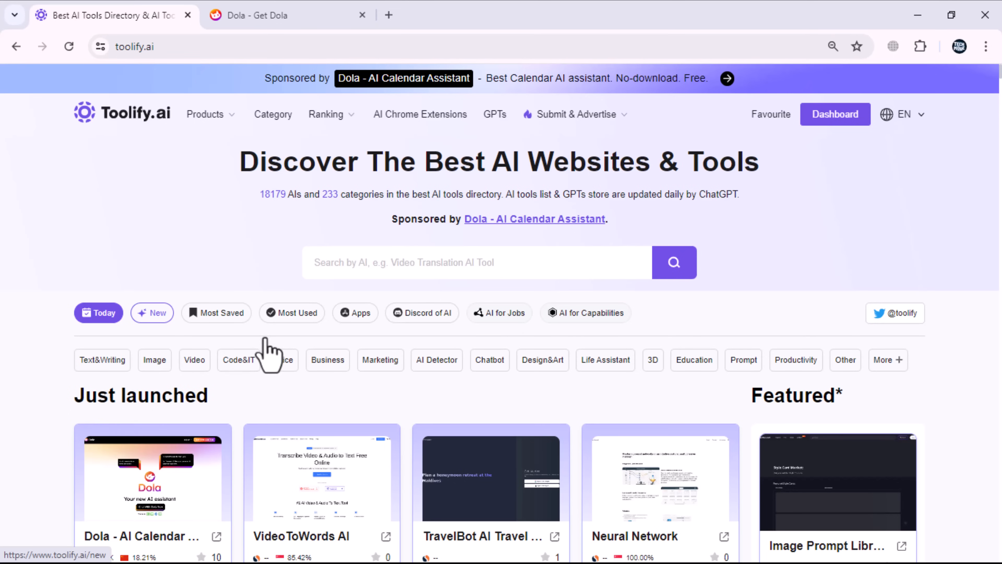
- Filter the homepage to AI Apps, then switch to the Discord of AI listing
click(356, 312)
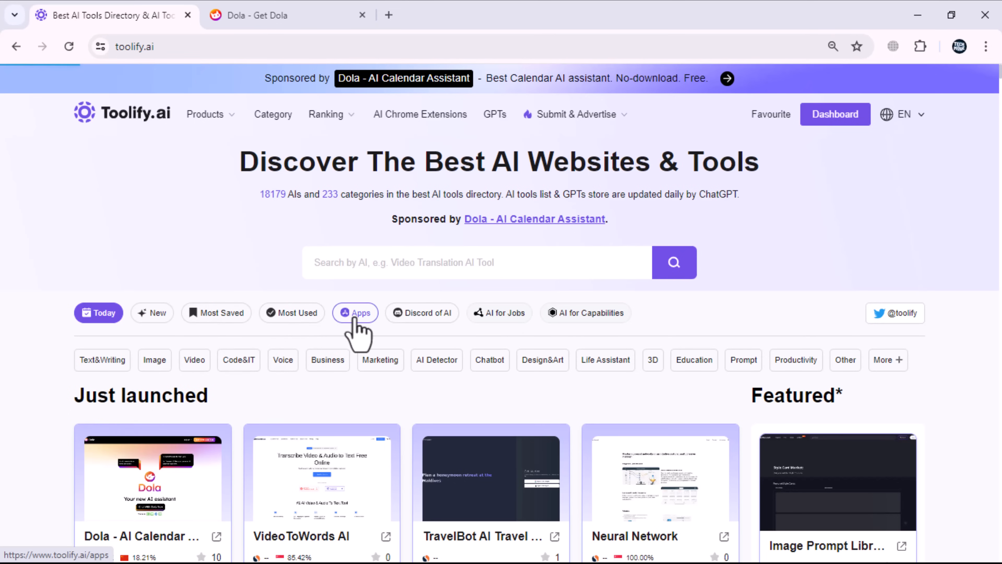
click(355, 313)
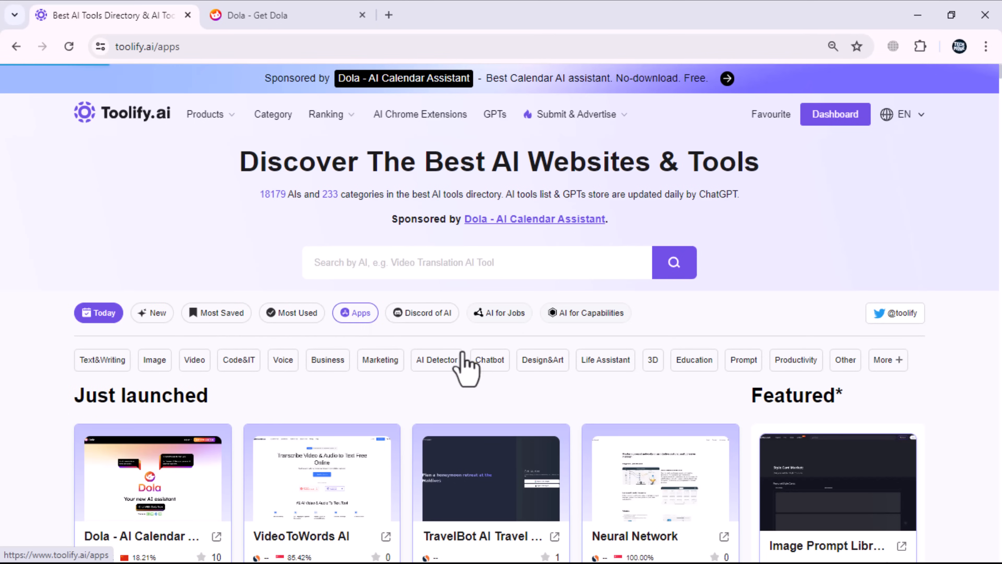
click(355, 313)
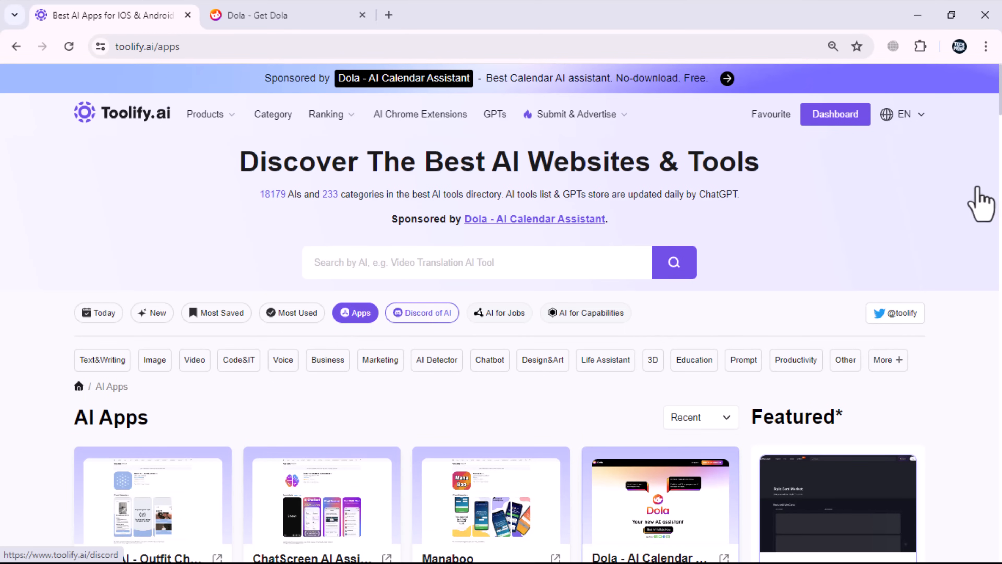
click(422, 313)
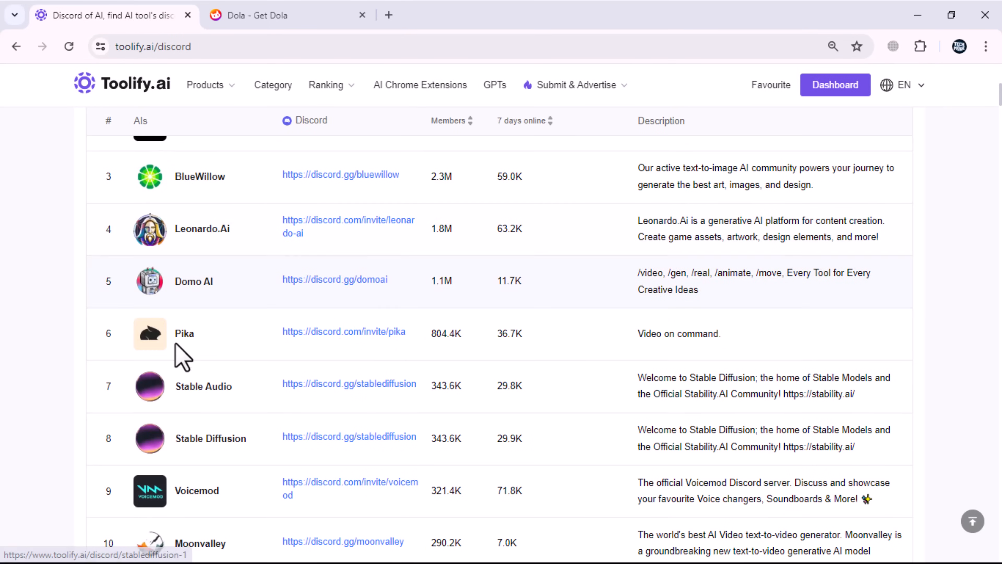
mouse_move(432, 257)
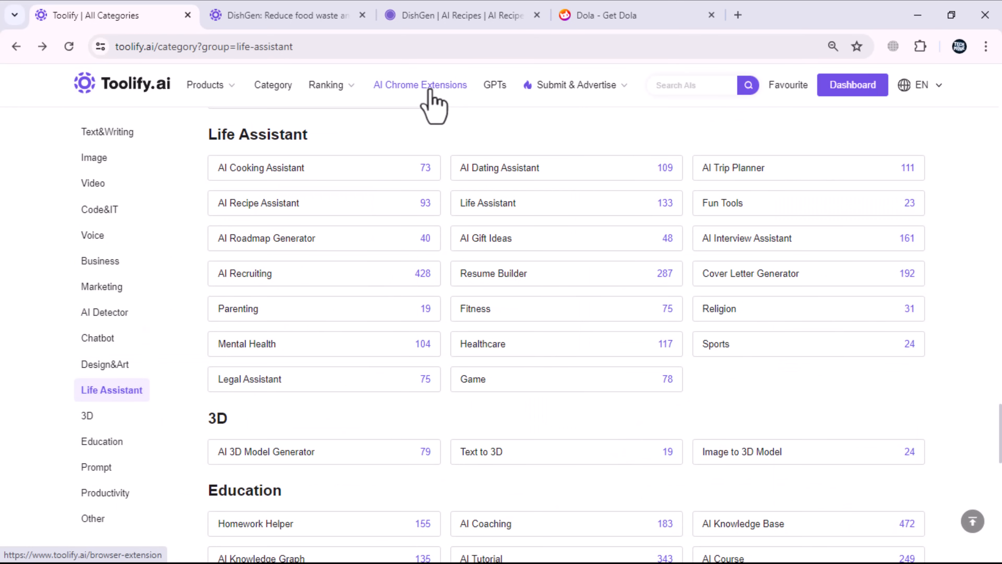
- Browse AI Chrome Extensions and the GPTs store, then head to the Submit AI page
click(420, 85)
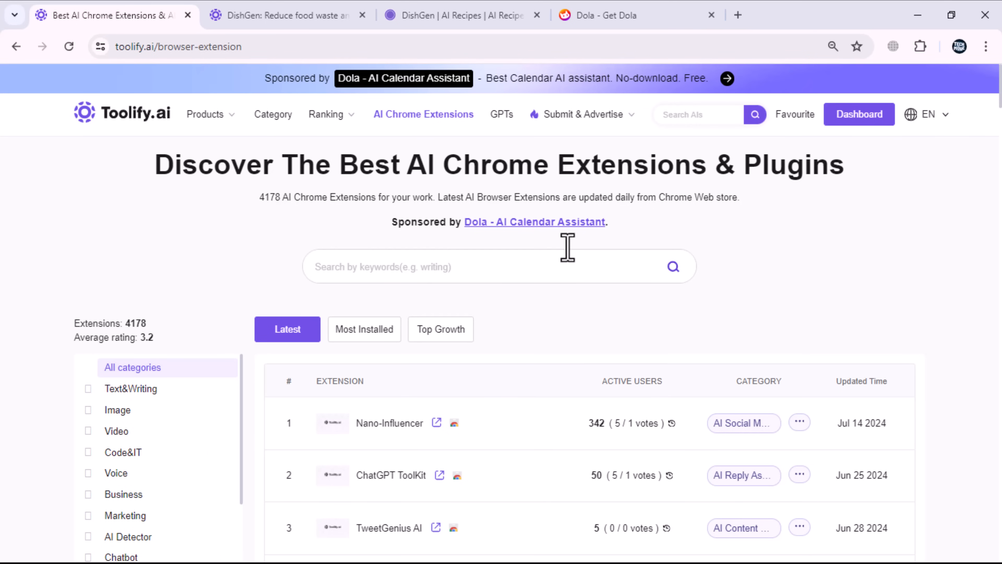
click(501, 114)
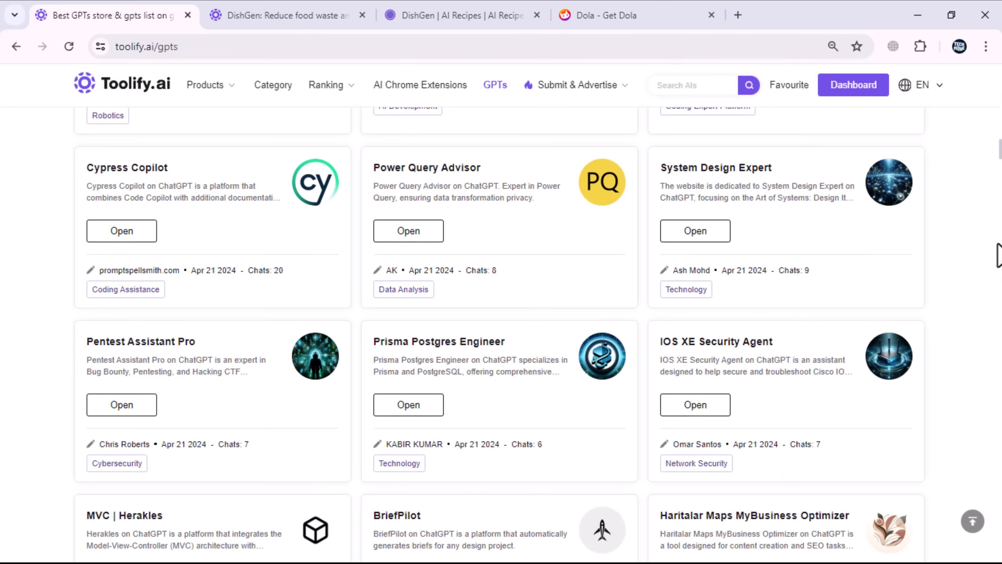
scroll(down, 3)
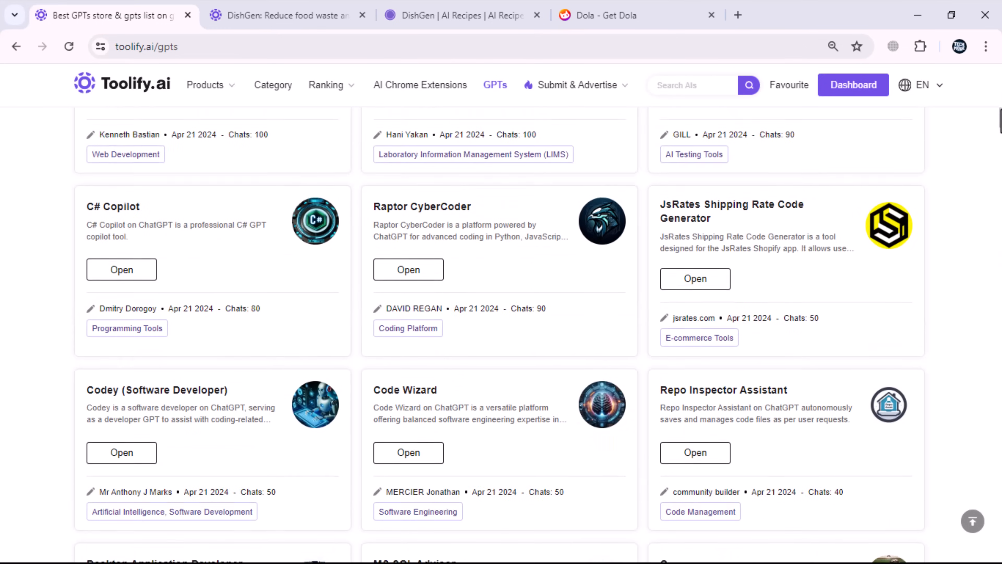
click(583, 85)
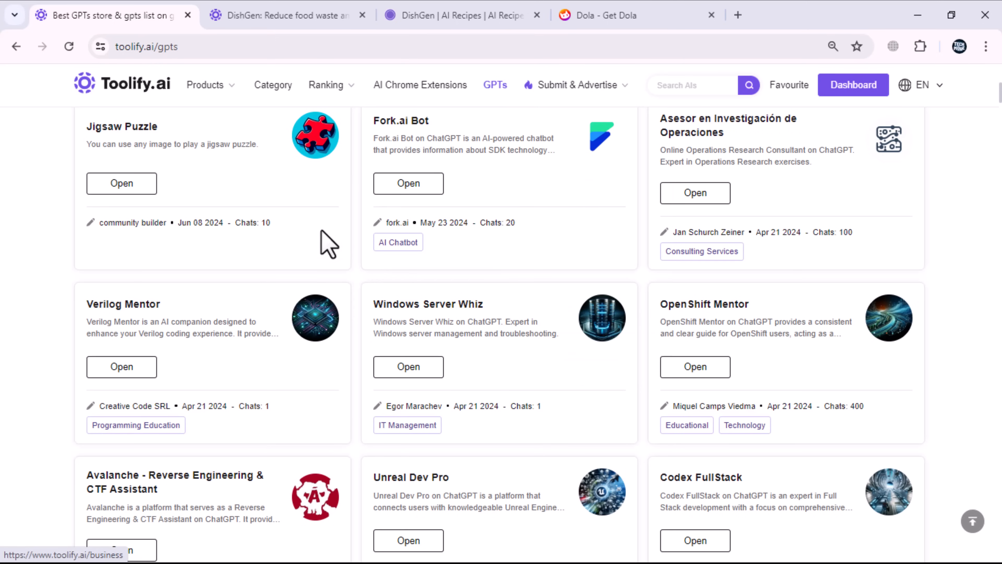
click(326, 85)
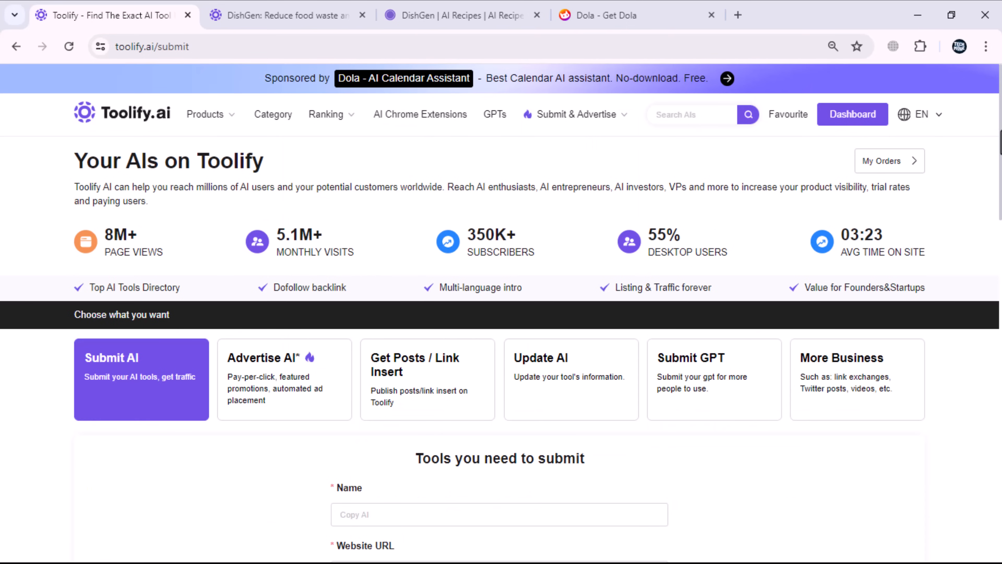
- Attempt Pay $ 99 with the form empty, flagging Name and Website URL as required
scroll(down, 3)
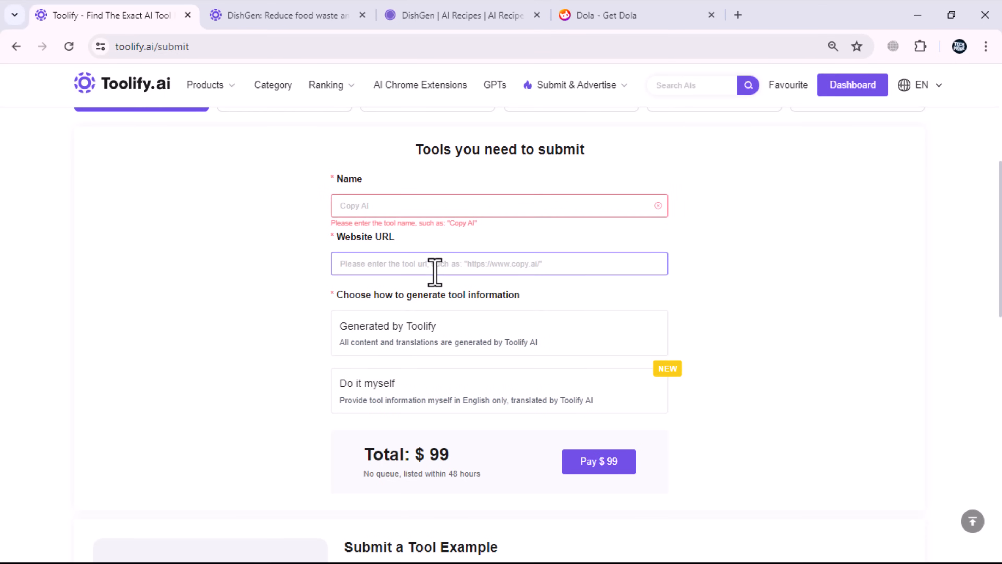
click(465, 348)
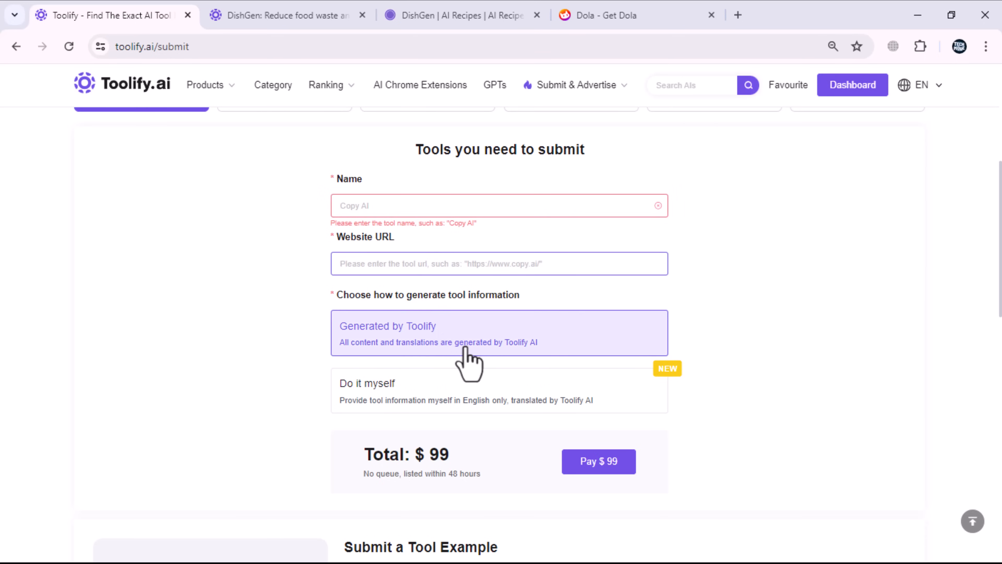
click(480, 403)
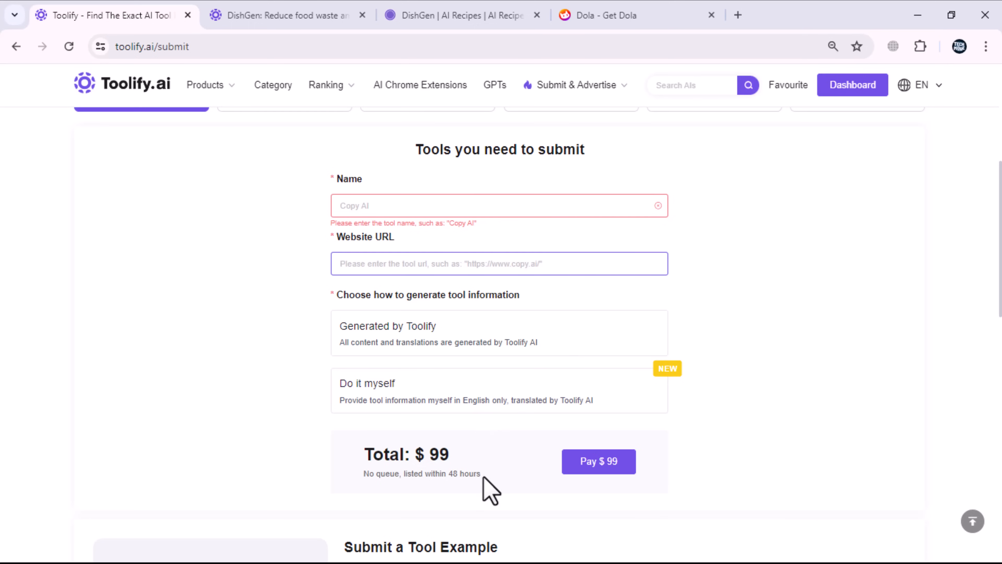
click(599, 461)
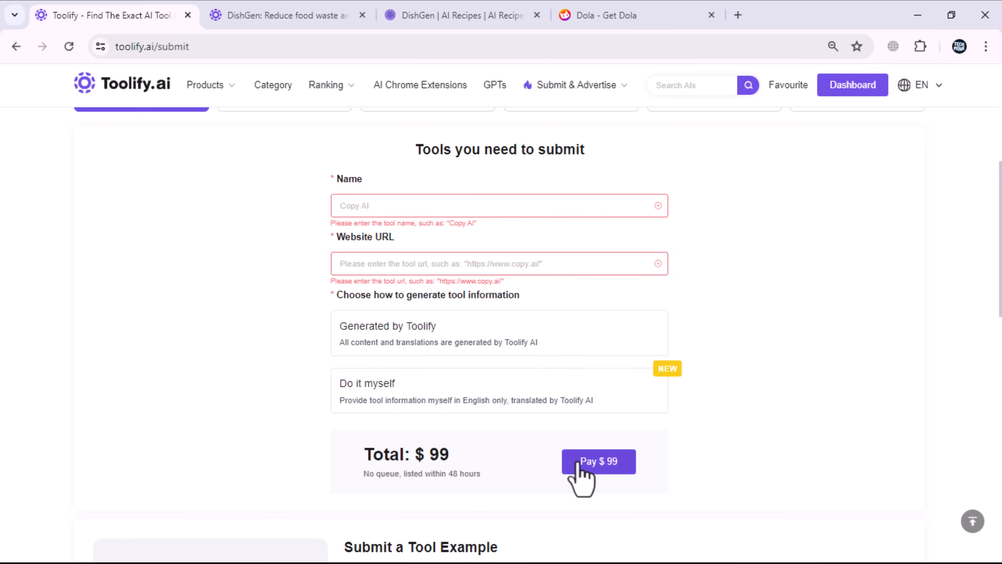
scroll(down, 3)
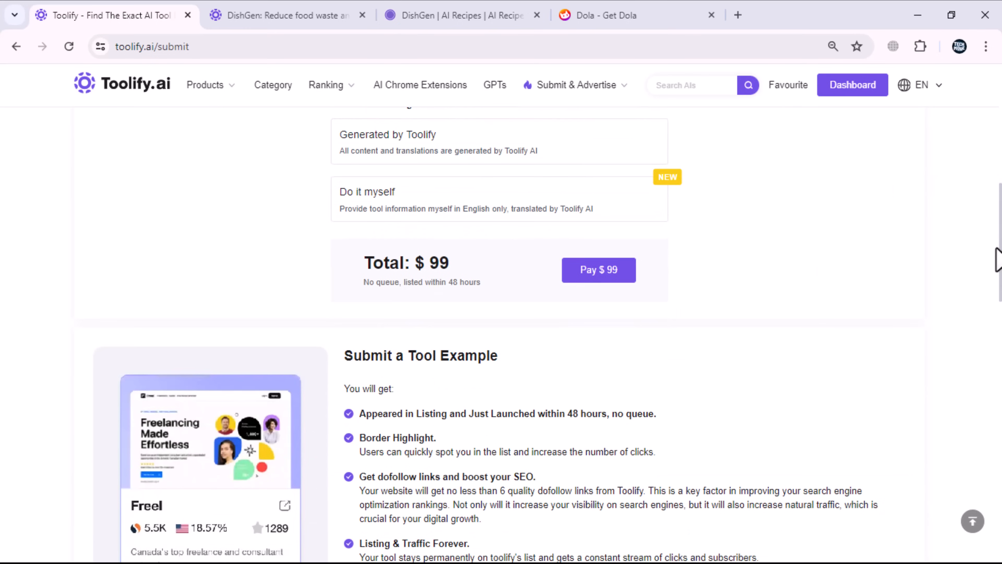
scroll(down, 3)
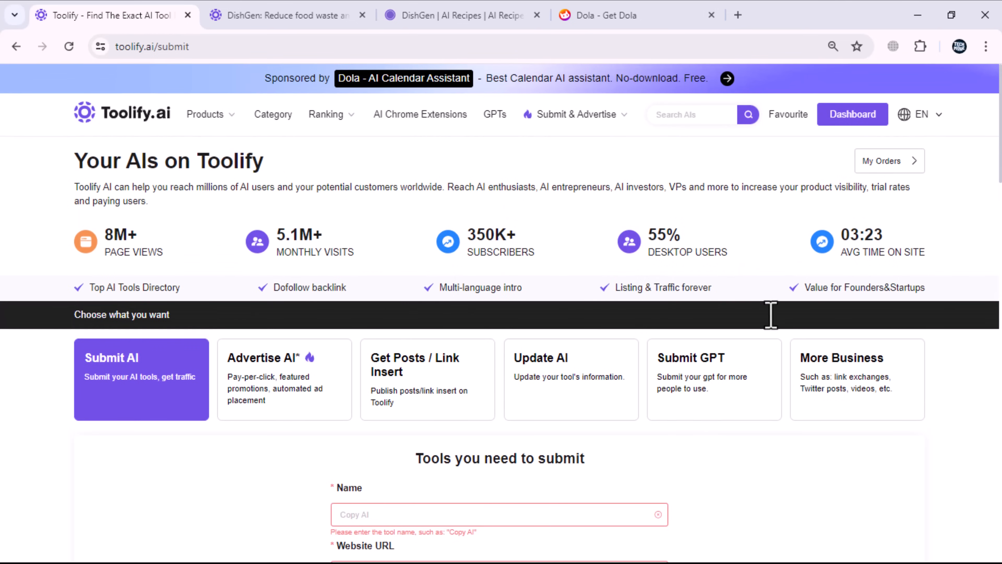
mouse_move(181, 257)
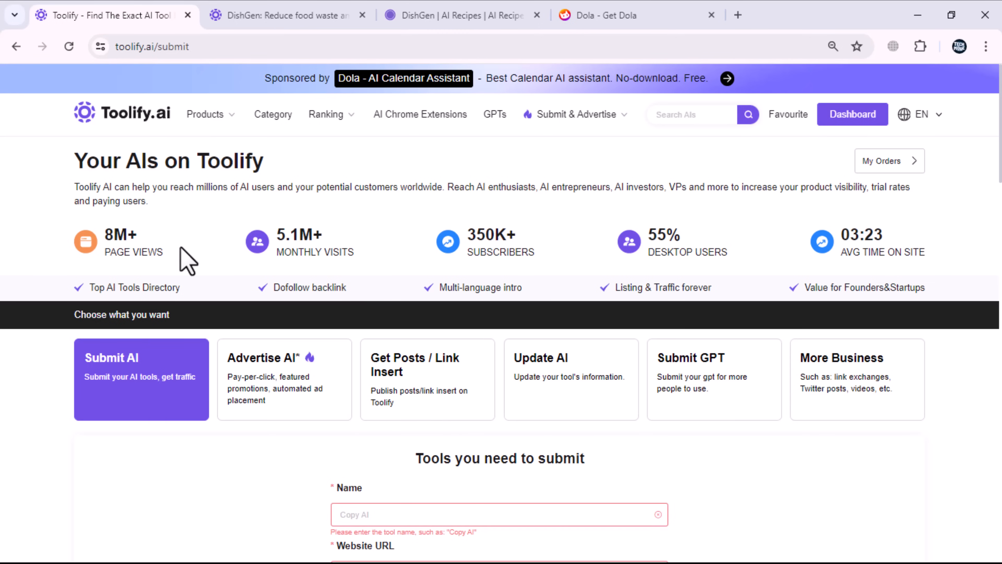
mouse_move(279, 130)
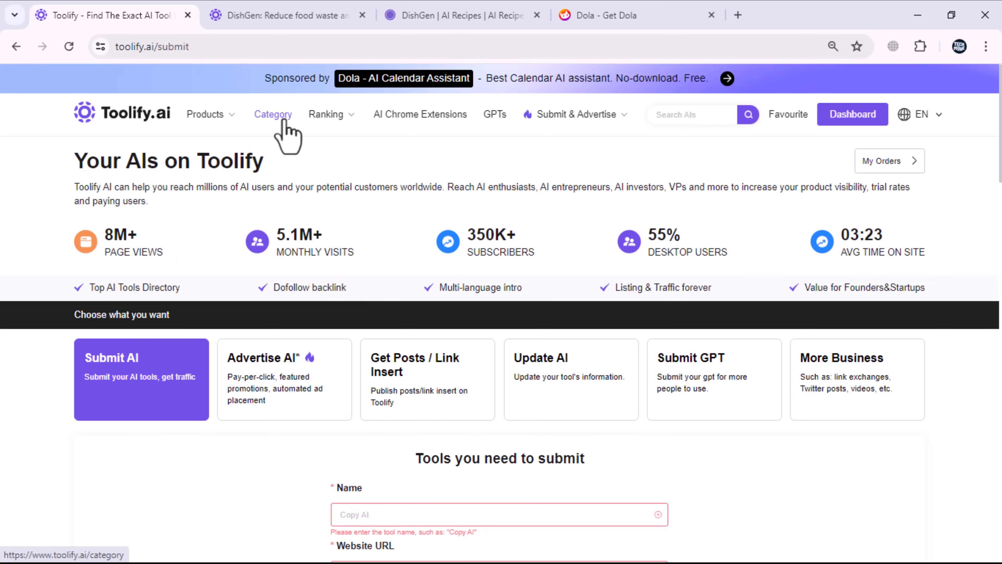